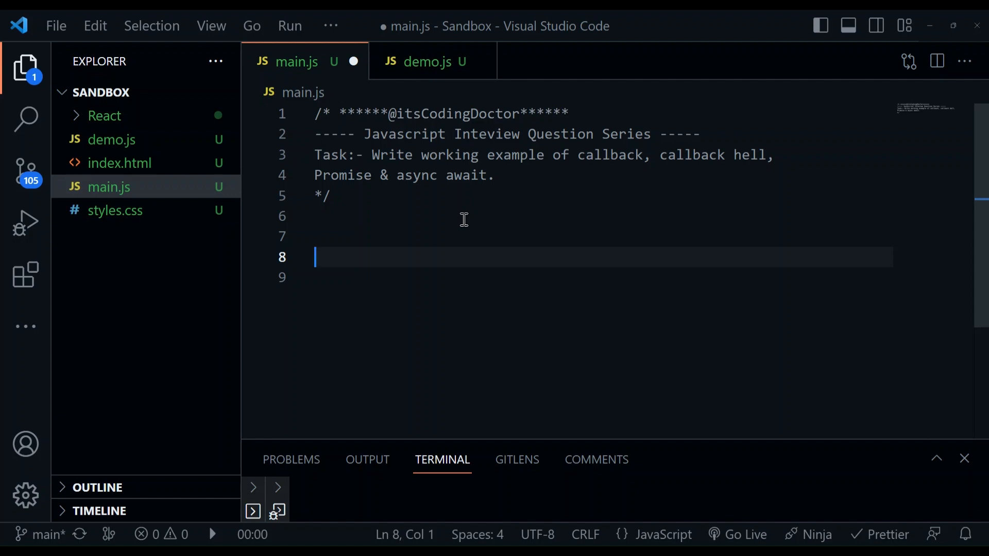
Step: Write the keepMultiplying arrow function and invoke keepMultiplying(10)
type("c")
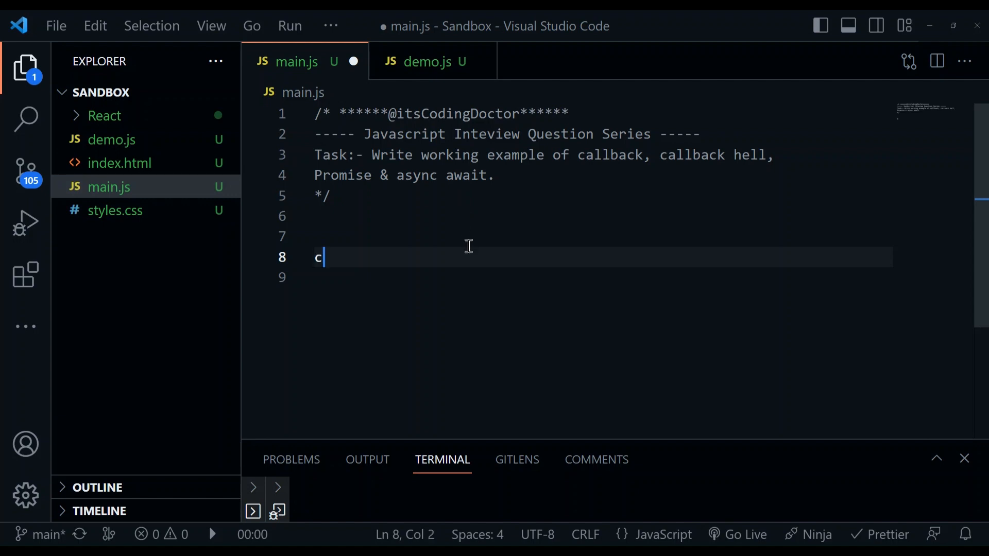
type("onst keepMultiplying = require('keep-multiplying'); keep")
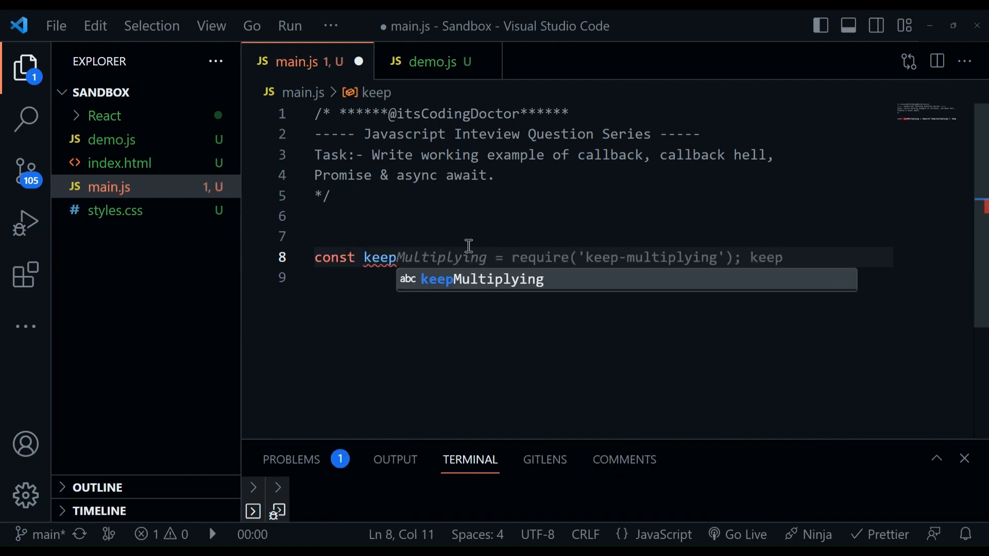
type("Multiplying = (num) => {")
type("keepMultiplying")
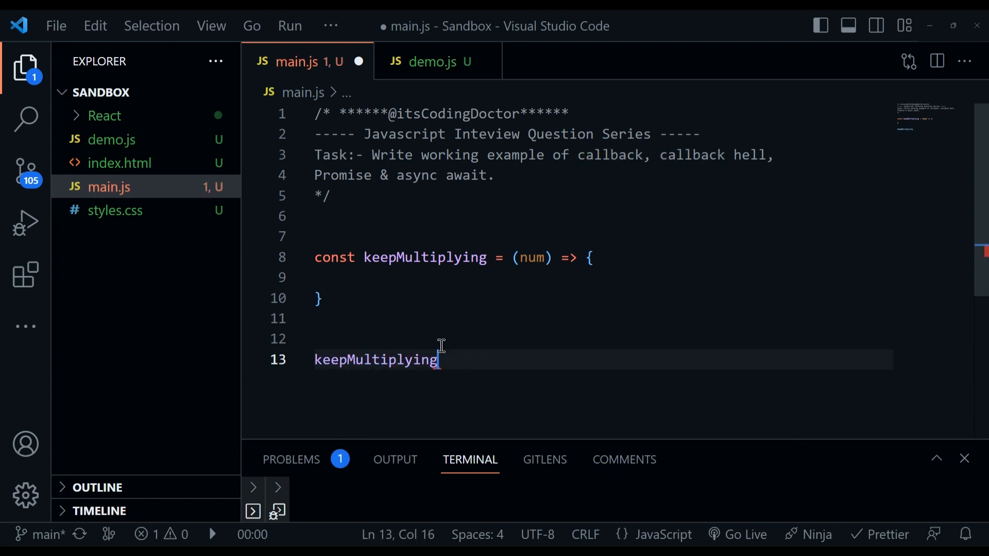
type("(10);")
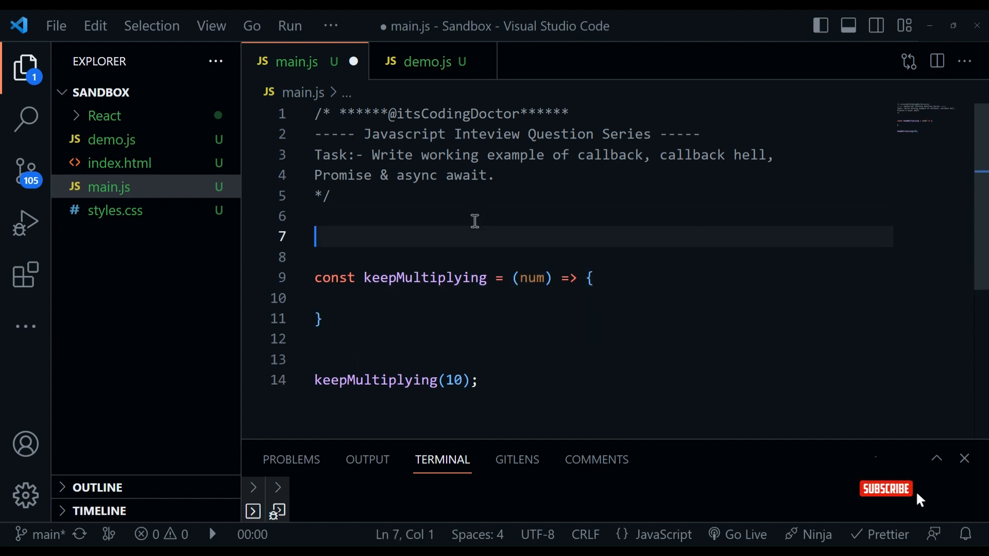
Step: Define multiplyBy2 returning number * 2 and call multiplyBy2(num) inside keepMultiplying
type("const multiplyBy2")
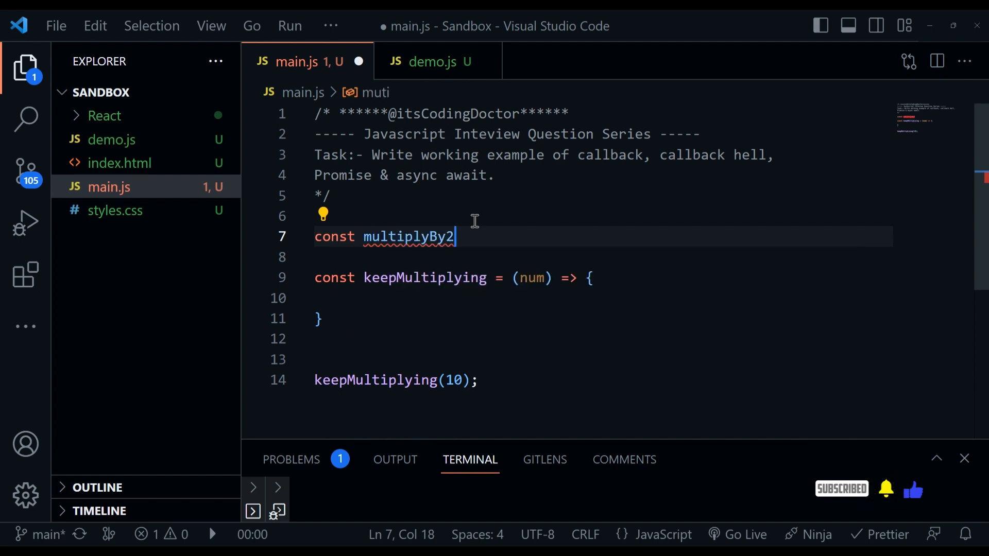
type("= () => {")
type("return 2;")
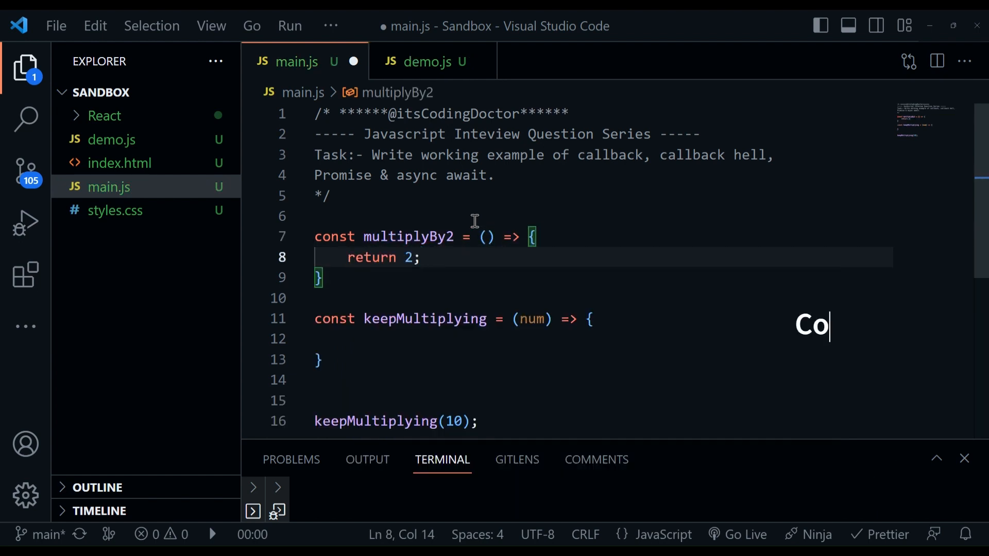
type("number")
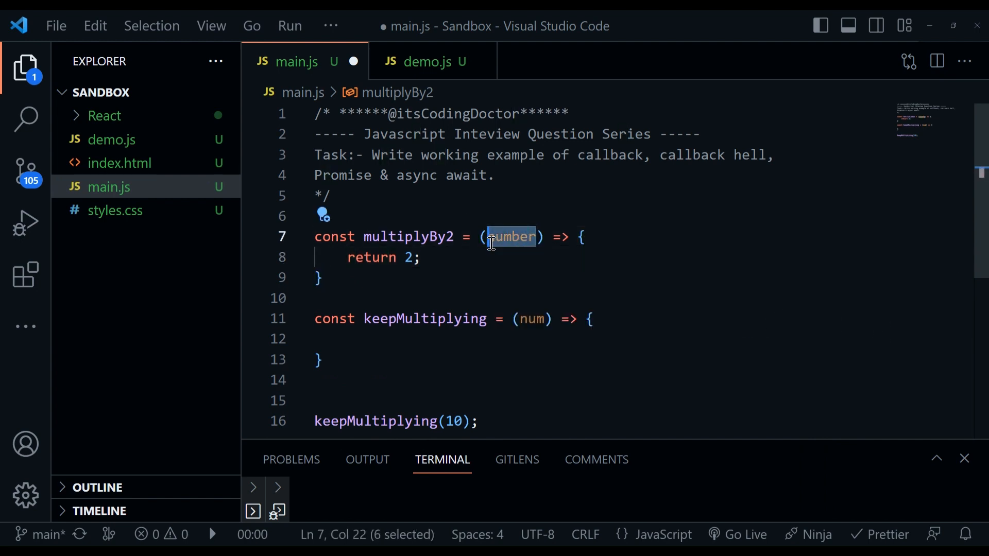
type("number")
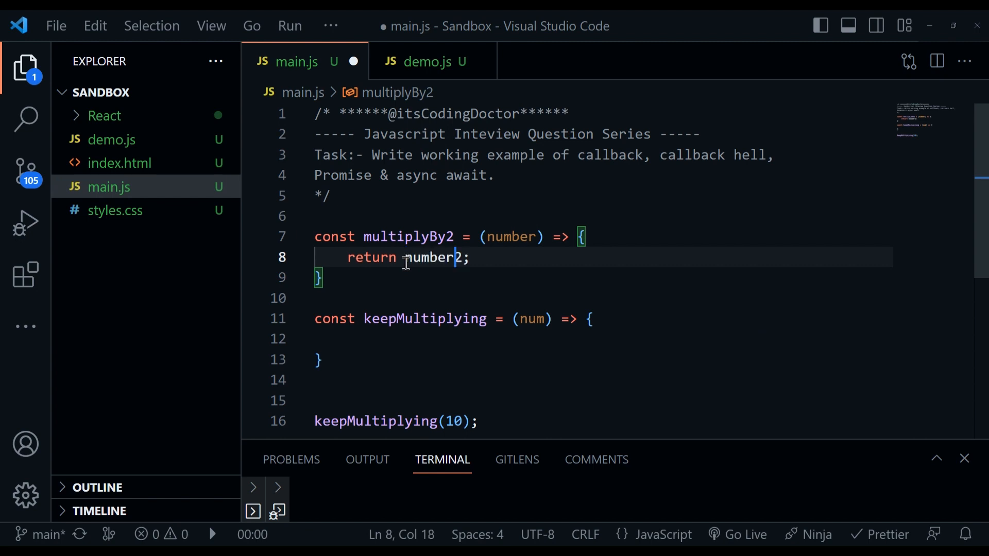
type("*")
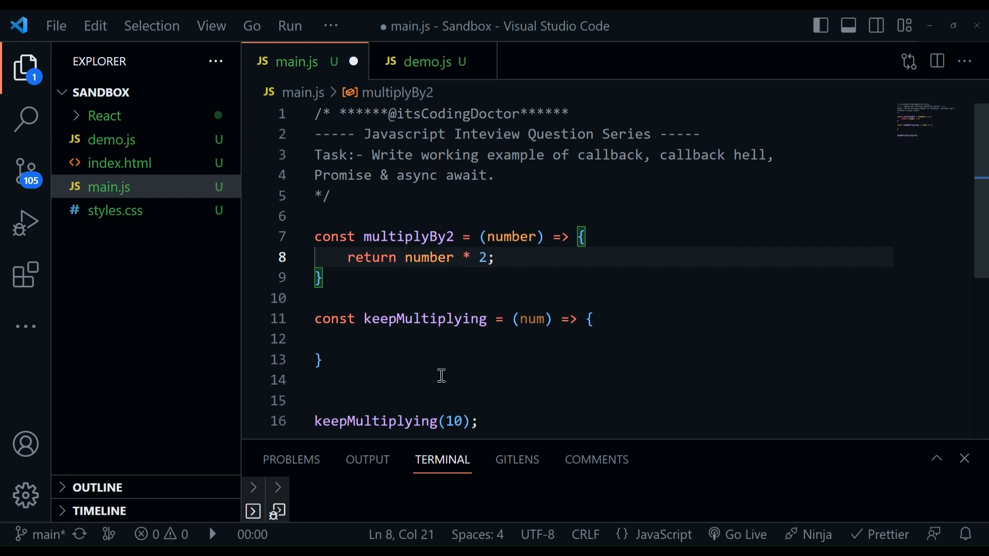
type("multiplyBy2(num);")
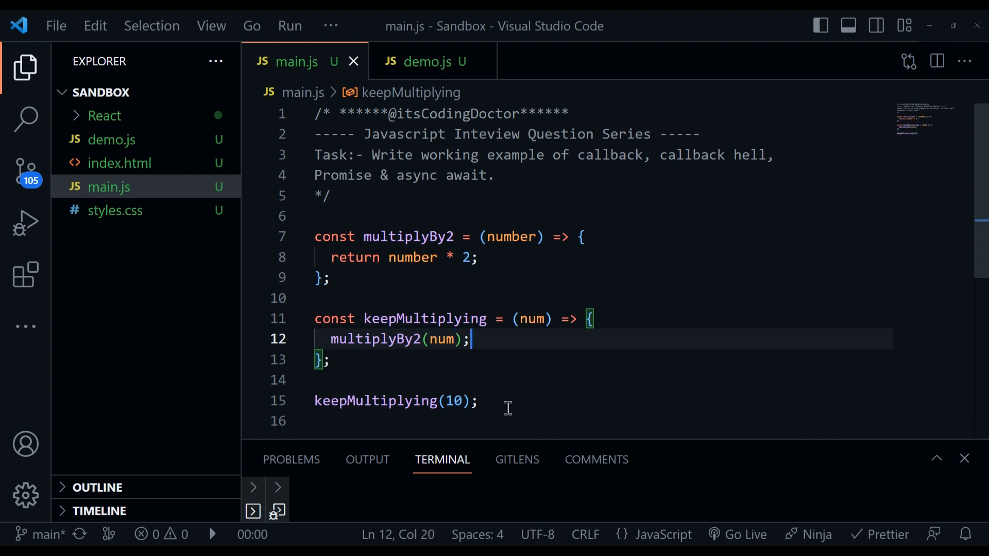
double_click(531, 318)
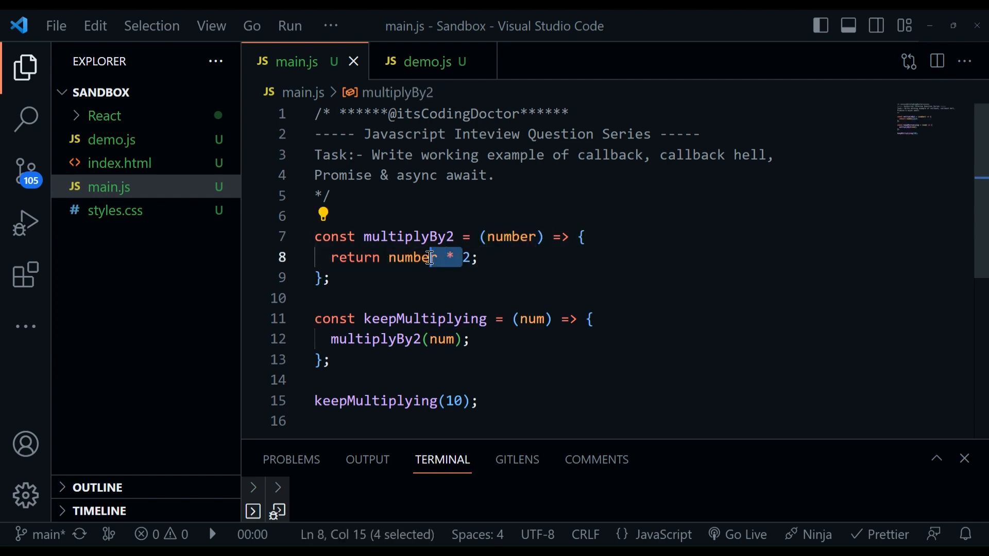
left_click(479, 257)
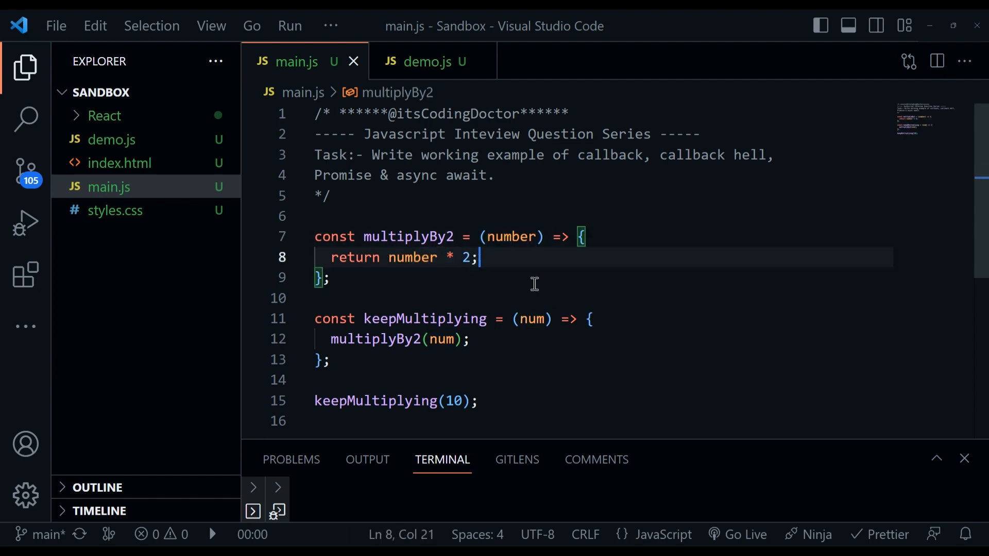
left_click(482, 400)
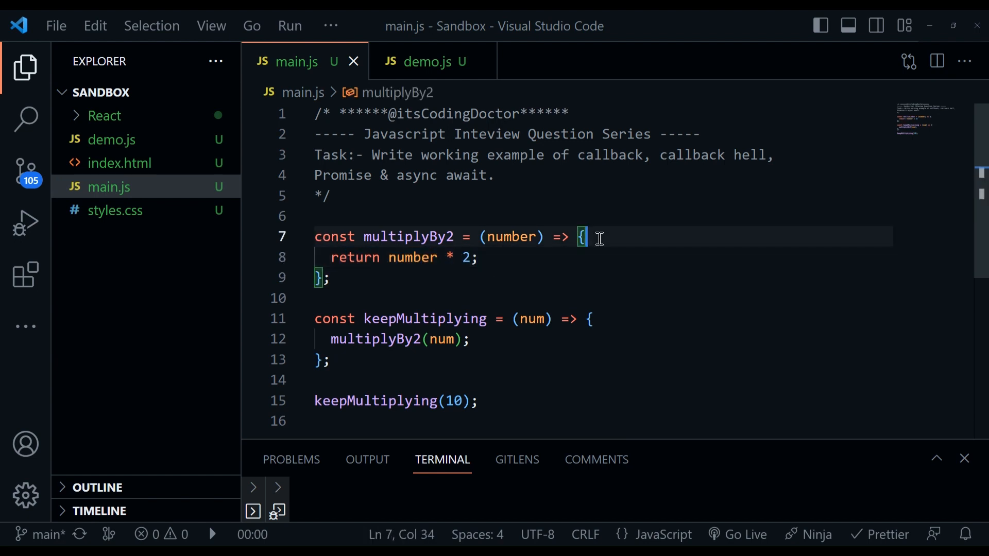
Step: Wrap number * 2 in a returned setTimeout with a 1000 ms delay inside multiplyBy2
type("setTimeout(() => {")
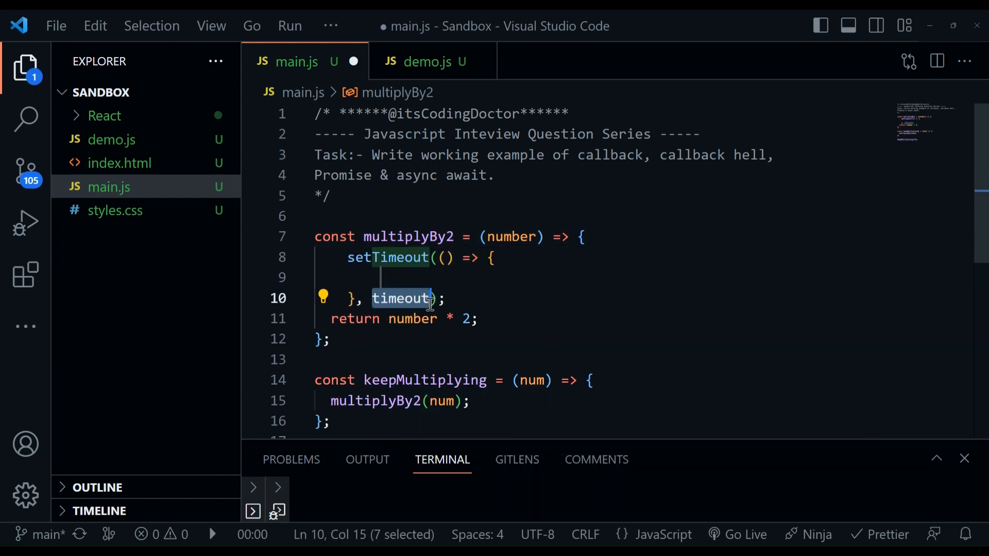
type("1000")
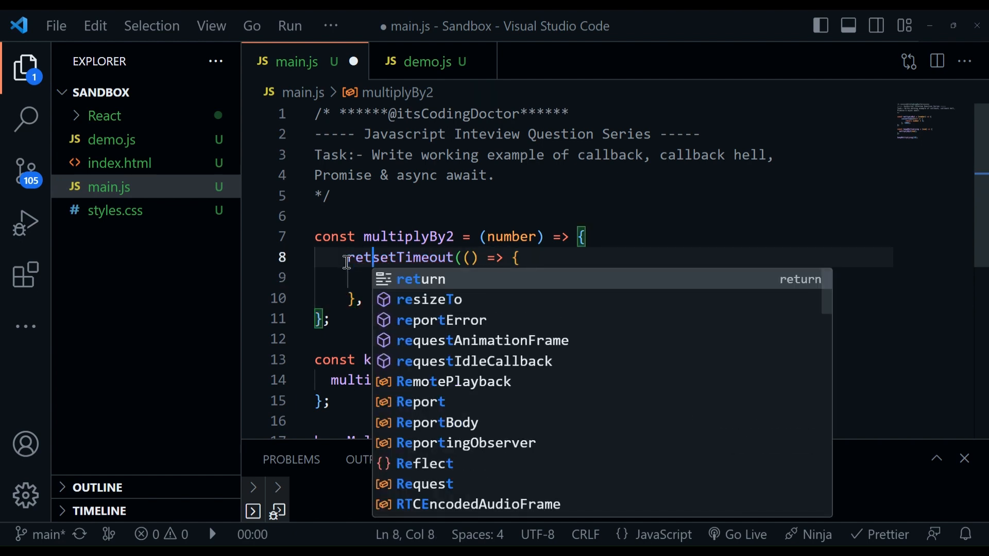
type("return number * 2;")
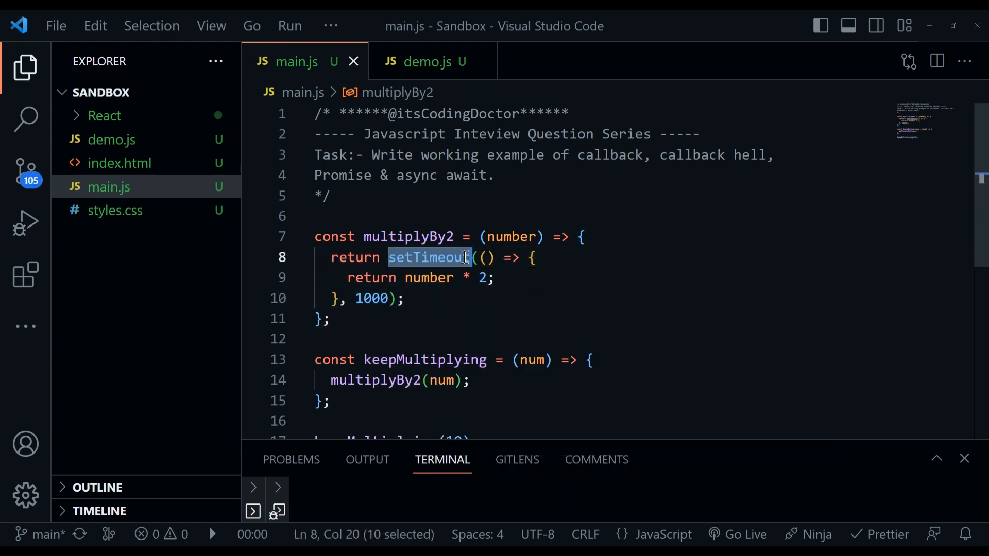
left_click(401, 277)
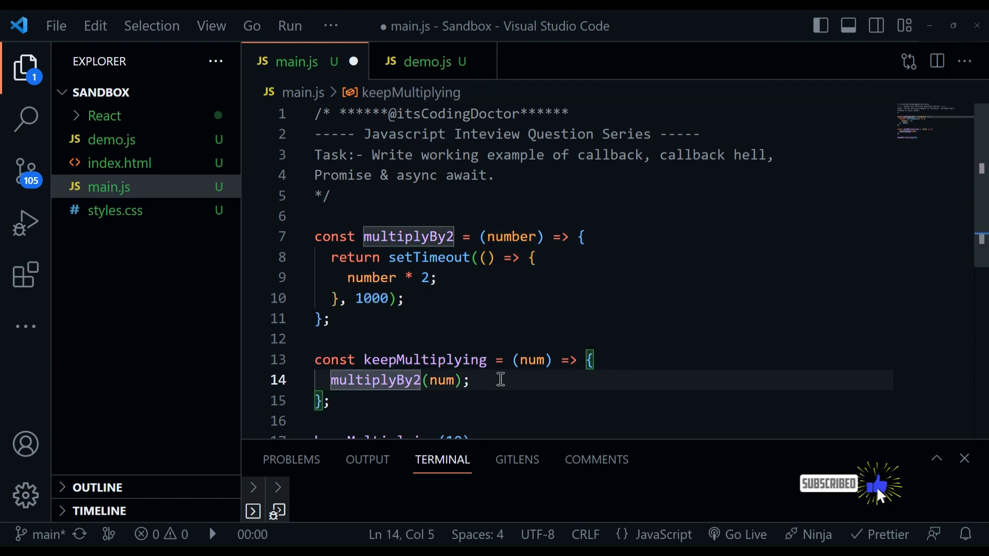
mouse_move(457, 389)
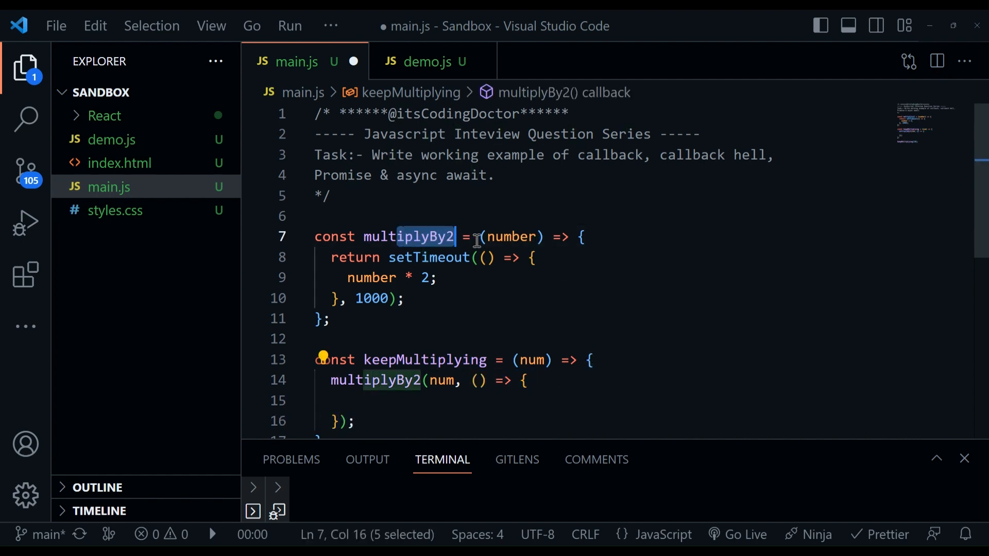
type(", cb")
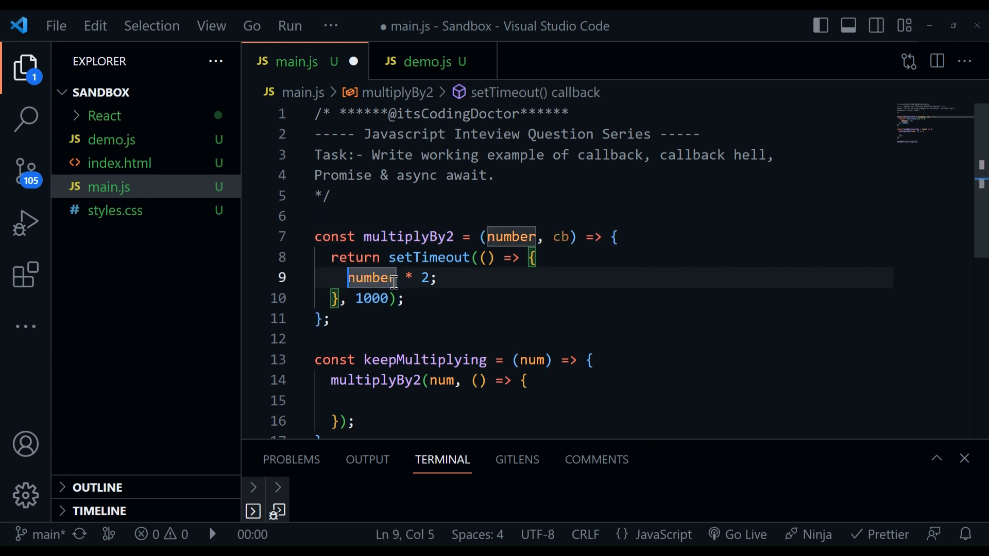
type("cb(")
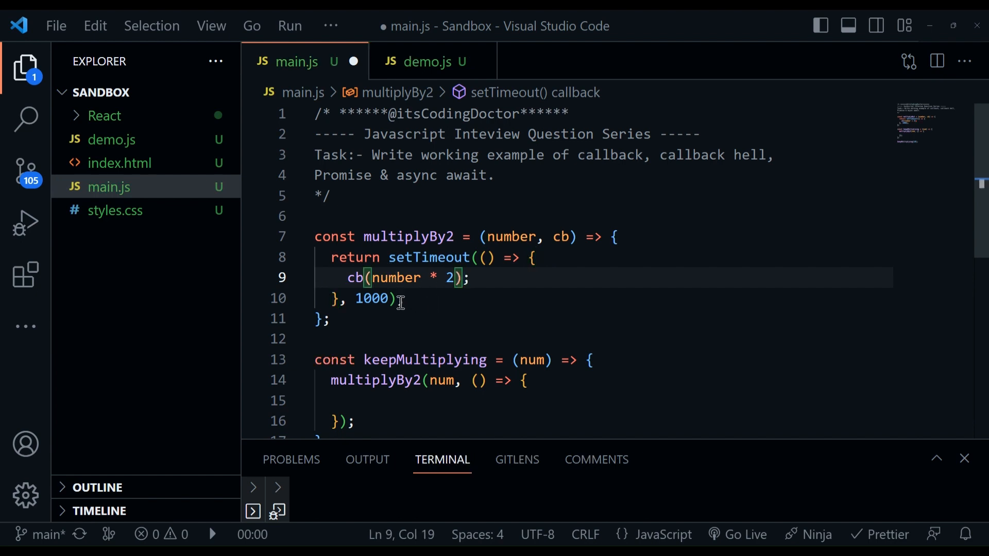
double_click(372, 299)
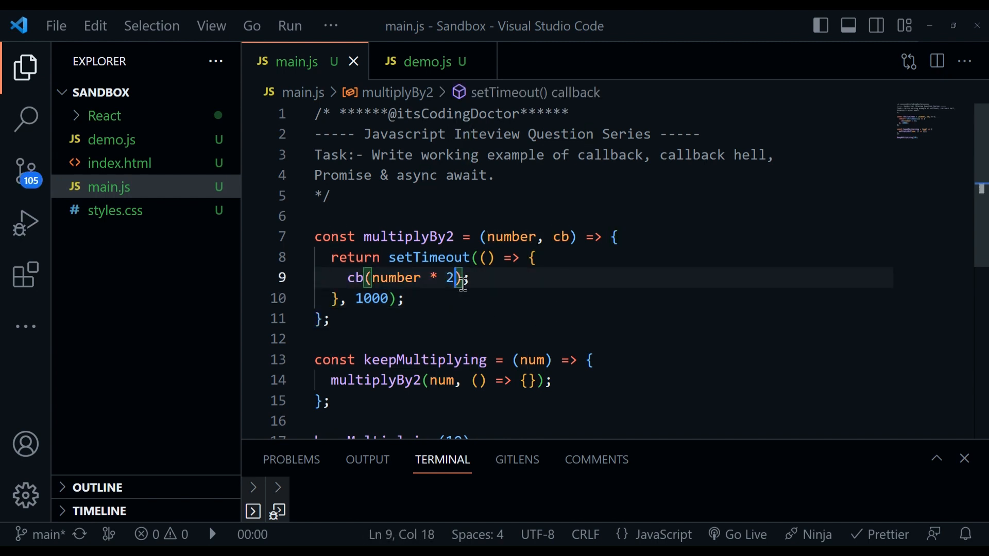
mouse_move(493, 384)
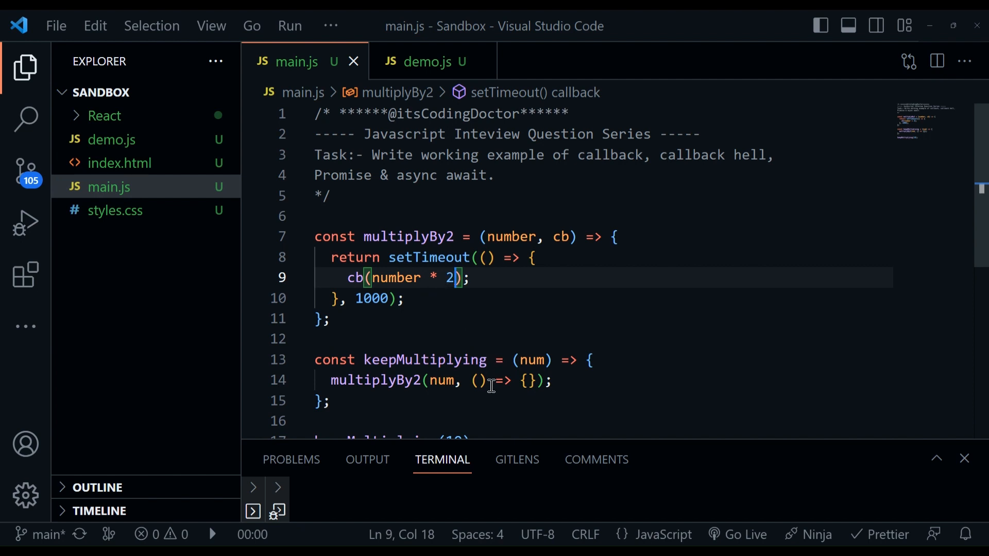
type("result")
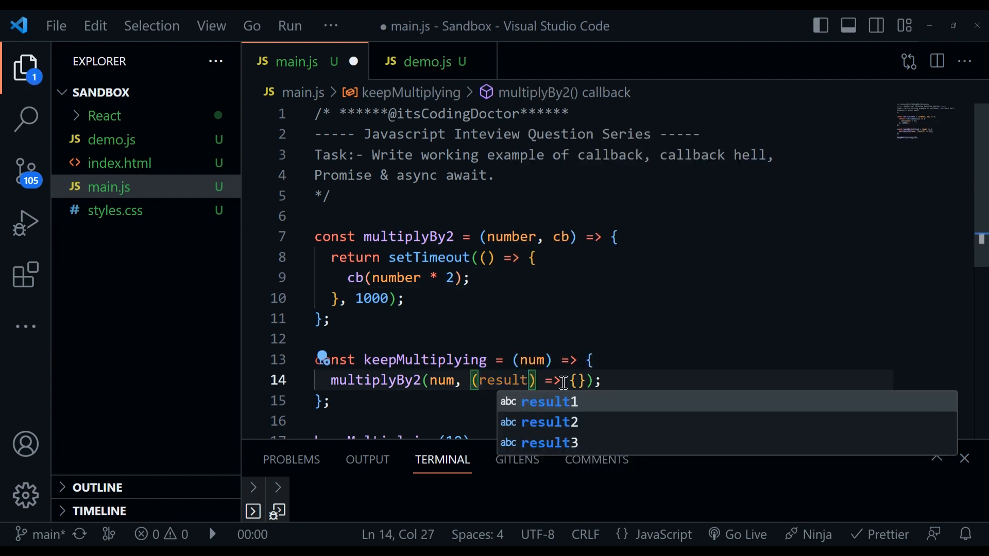
type("log")
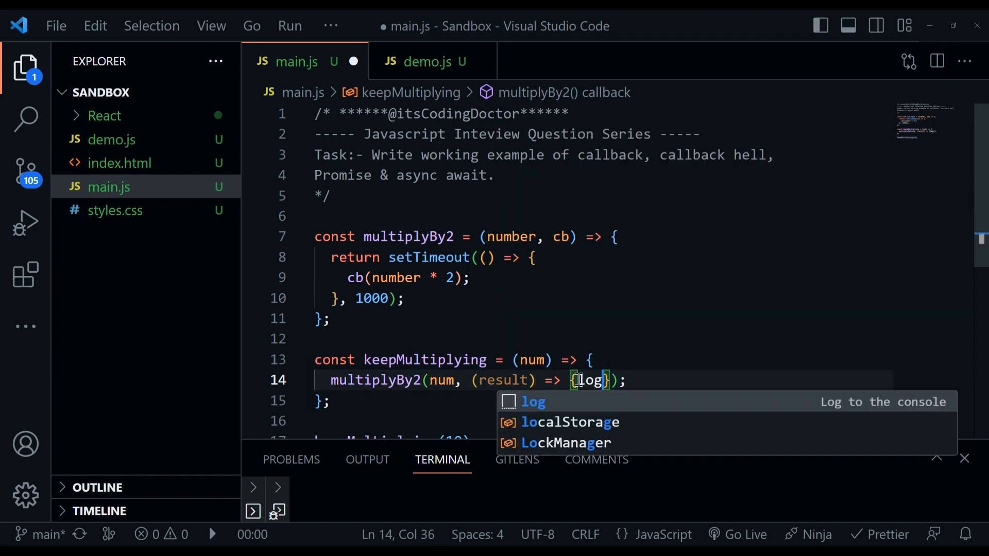
type("console.log(result);")
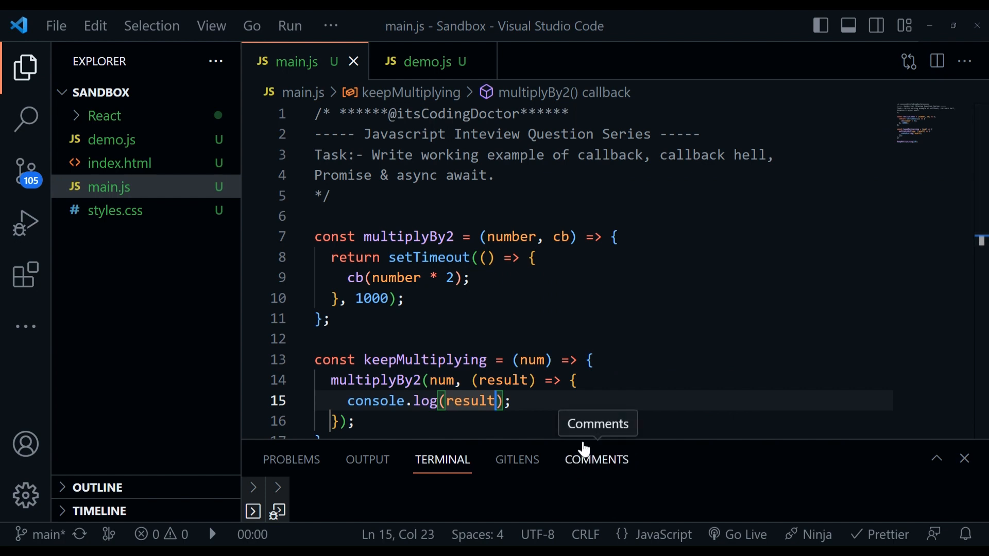
scroll("down", 3)
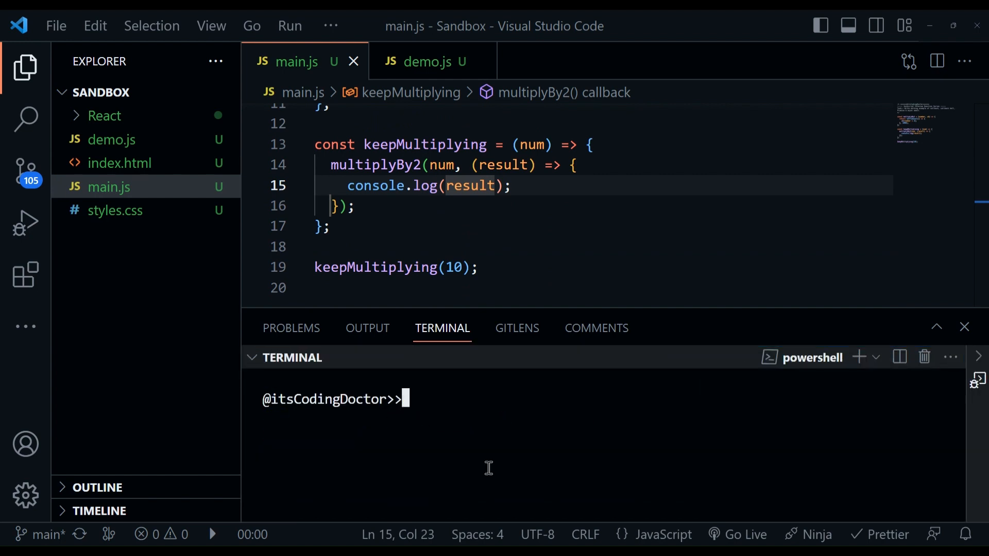
Step: Run node .\main.js so the terminal prints 20, then select the console.log call to replace
type("node m")
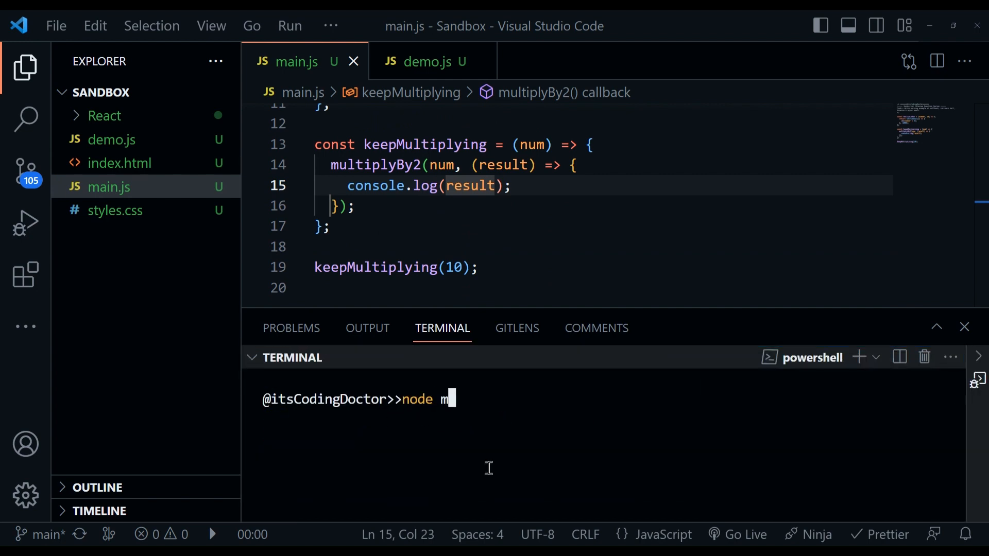
key("Enter")
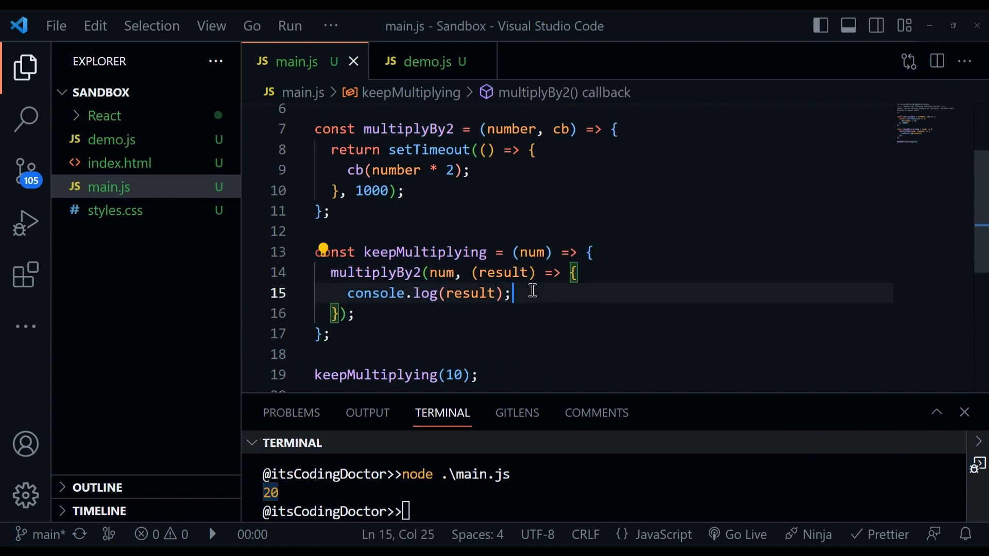
double_click(502, 272)
type("multiplyBy2")
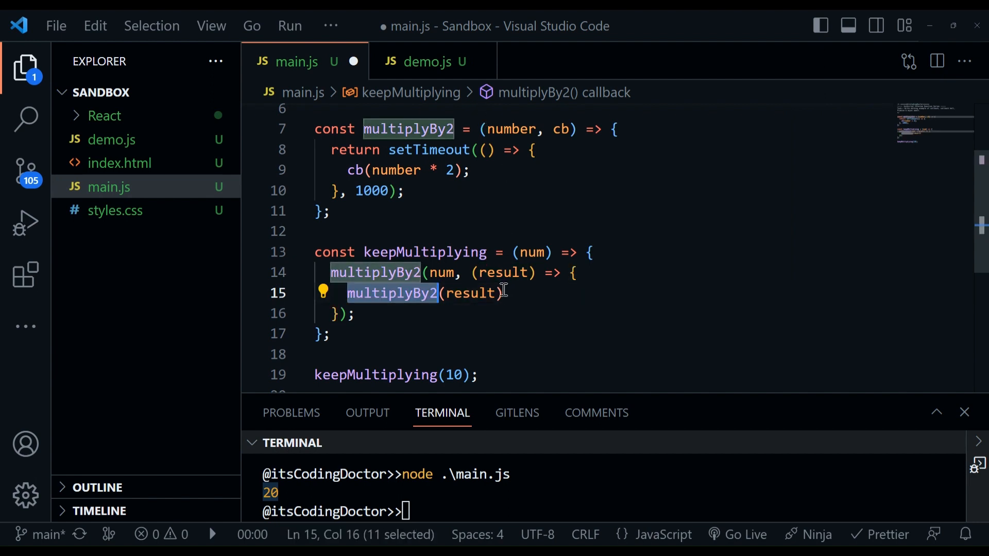
Step: Nest three multiplyBy2 callbacks passing result1 and result2 along, logging result3 innermost
type(", (result2) =>")
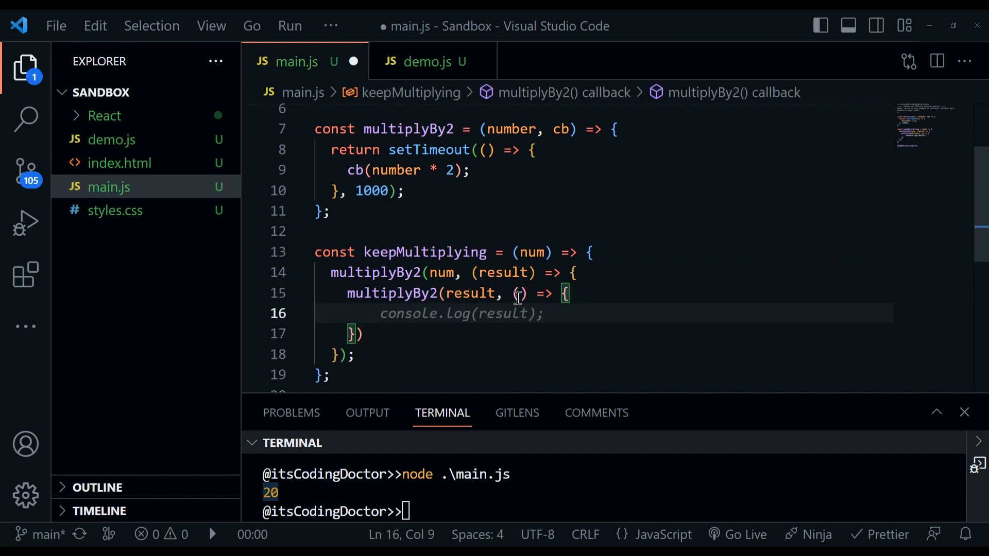
type("esult2")
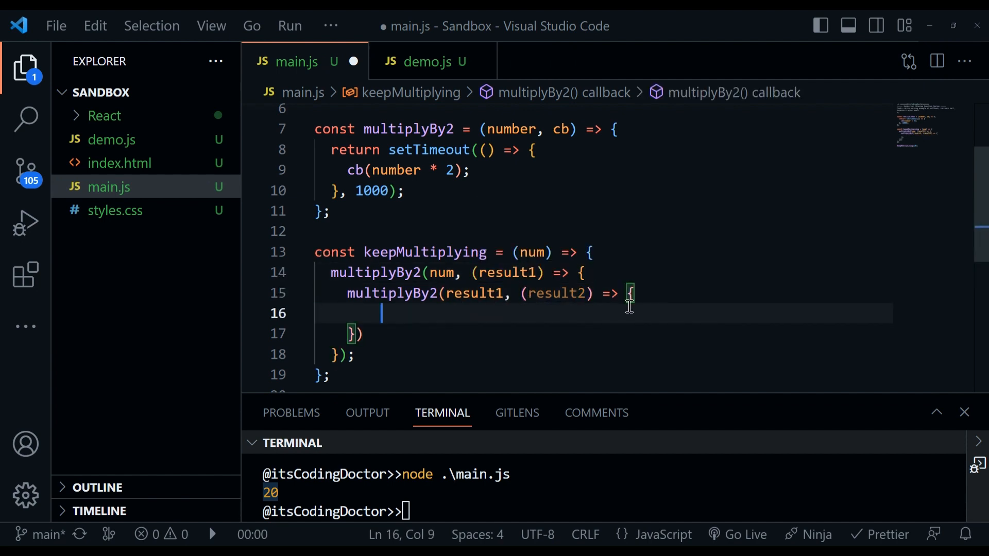
type("multiplyBy2(result2, (result3) => {")
type("console.log();")
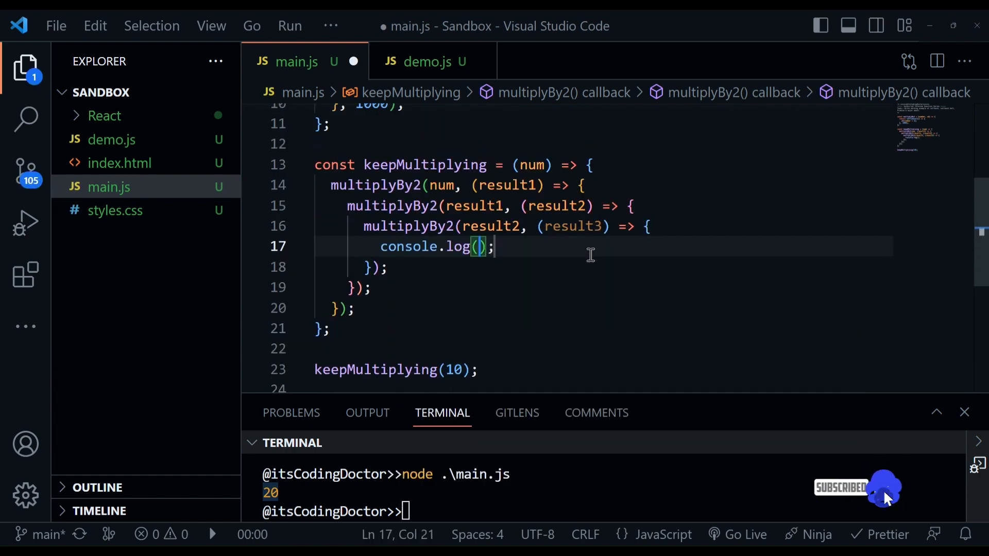
type("result3")
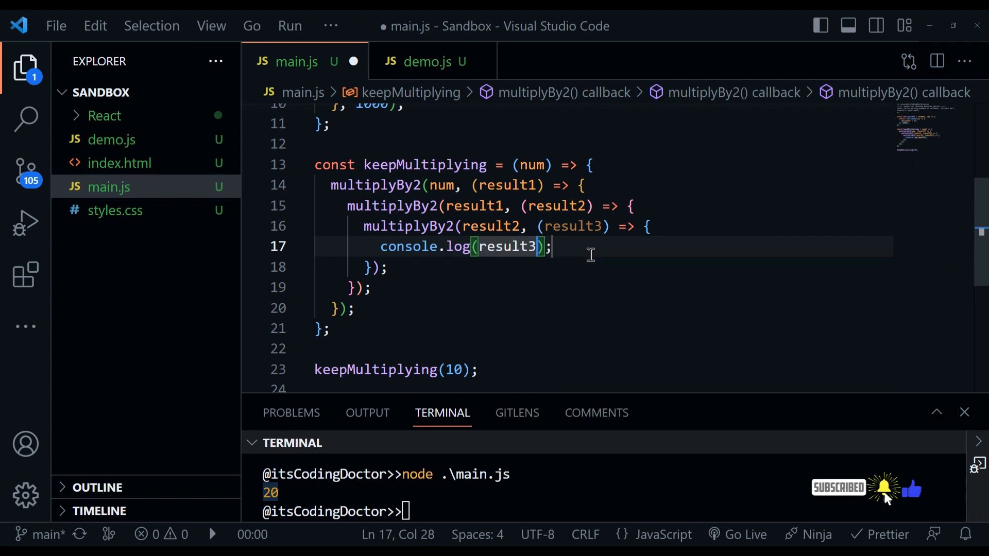
type("c")
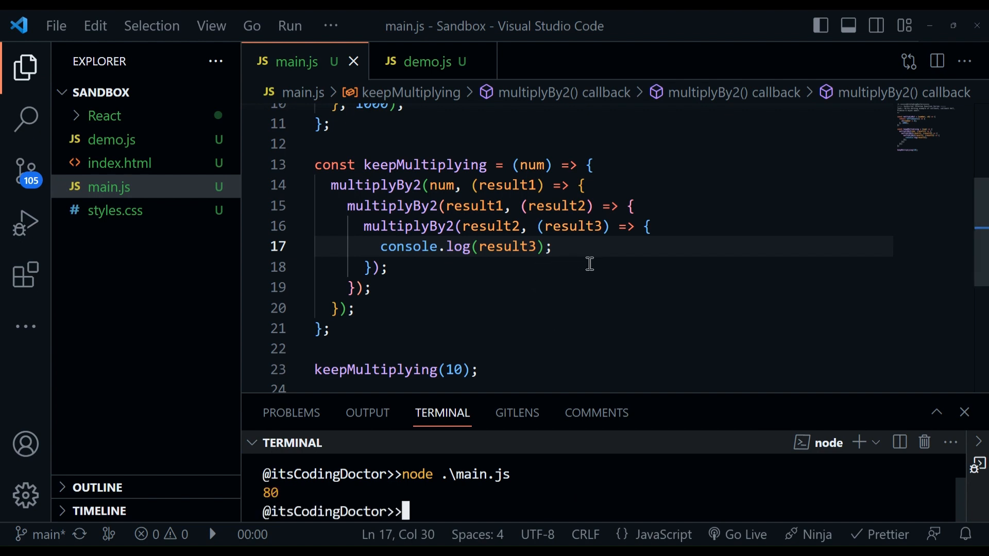
Step: Highlight the nested multiplyBy2 calls and how result1 and result2 flow between them
double_click(375, 184)
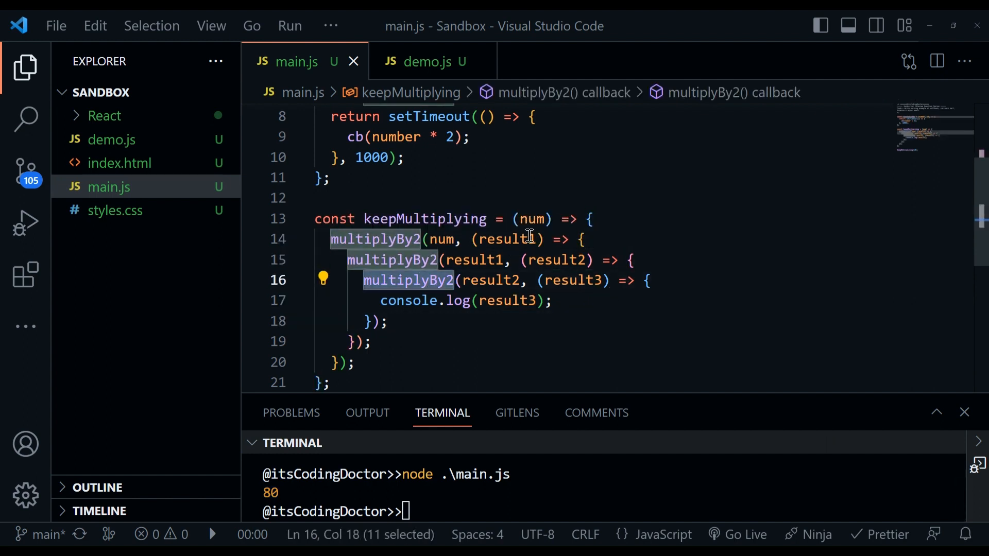
mouse_move(510, 239)
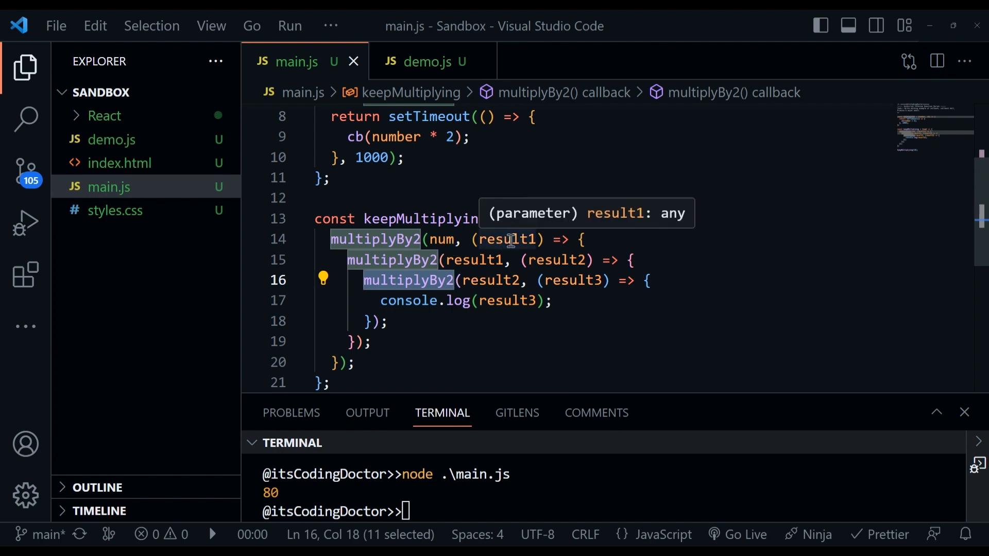
left_click(361, 260)
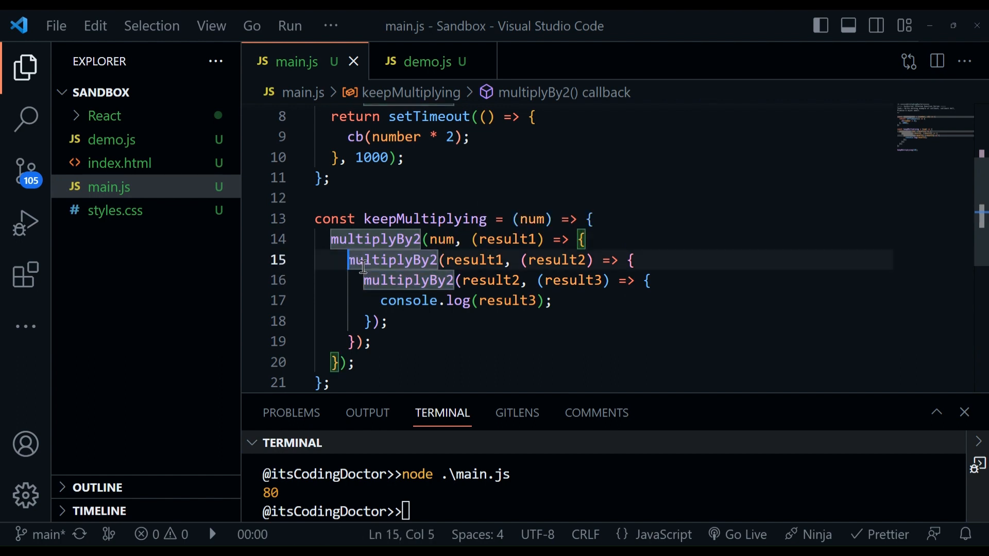
double_click(508, 239)
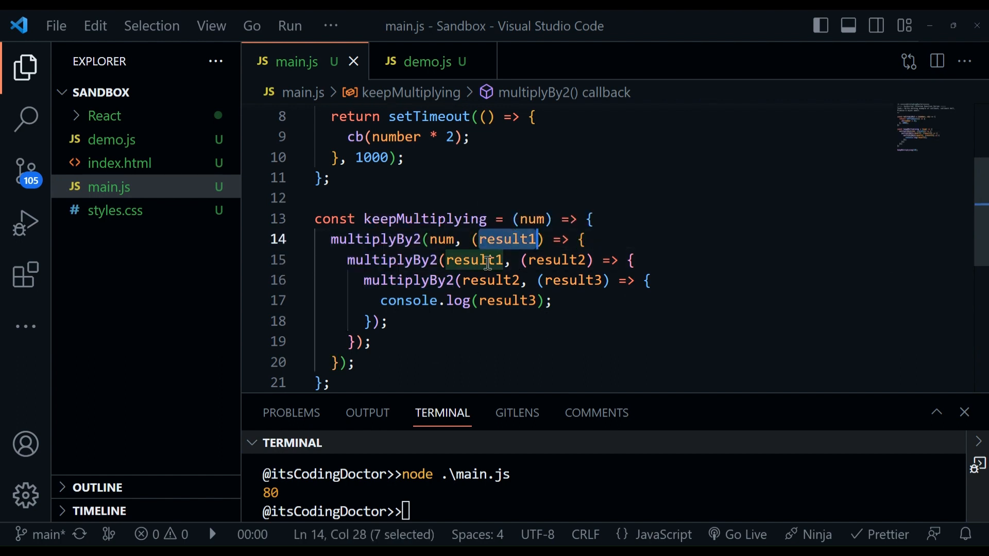
double_click(474, 259)
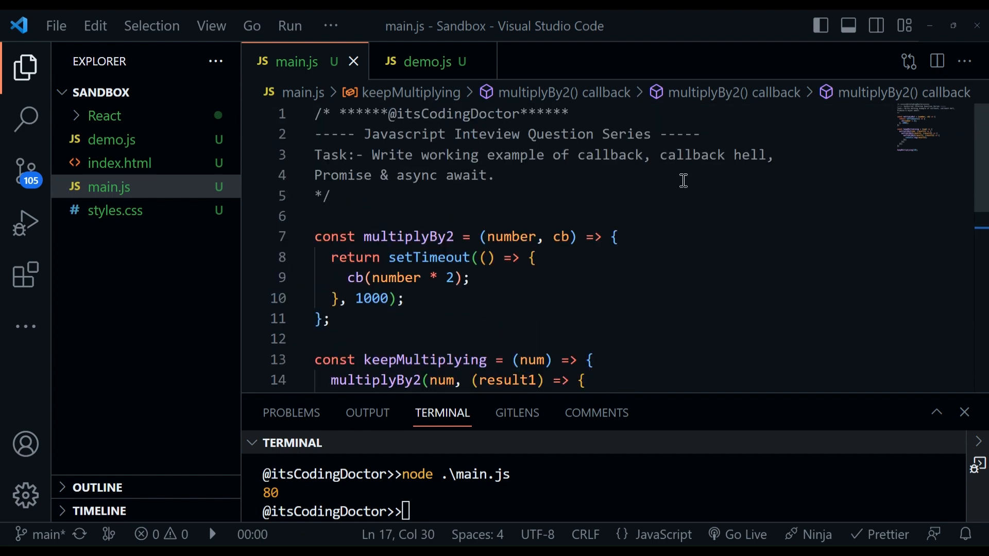
Step: Create const promise = new Promise((resolve, reject) => ...) wrapping the setTimeout, and save
scroll("down", 3)
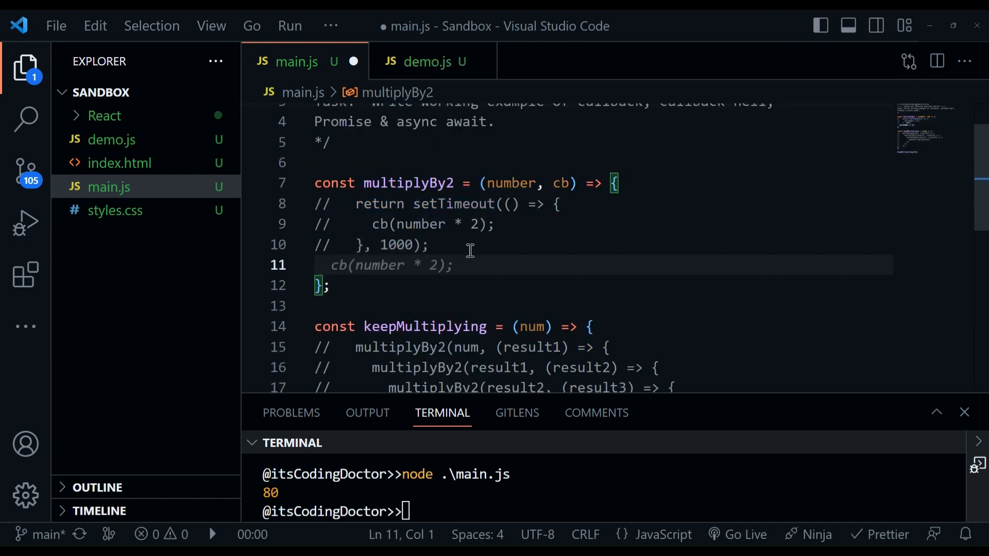
left_click(472, 204)
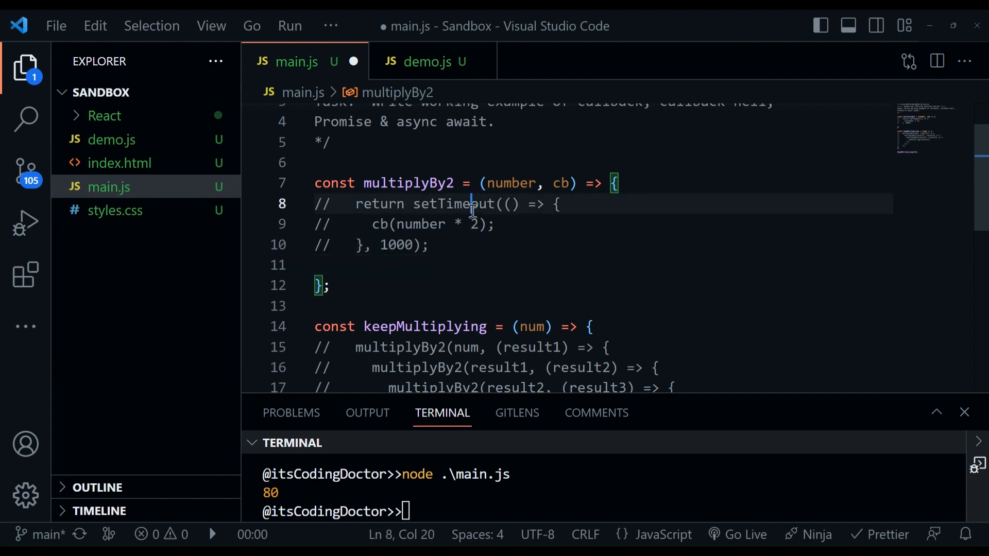
type("const promise [")
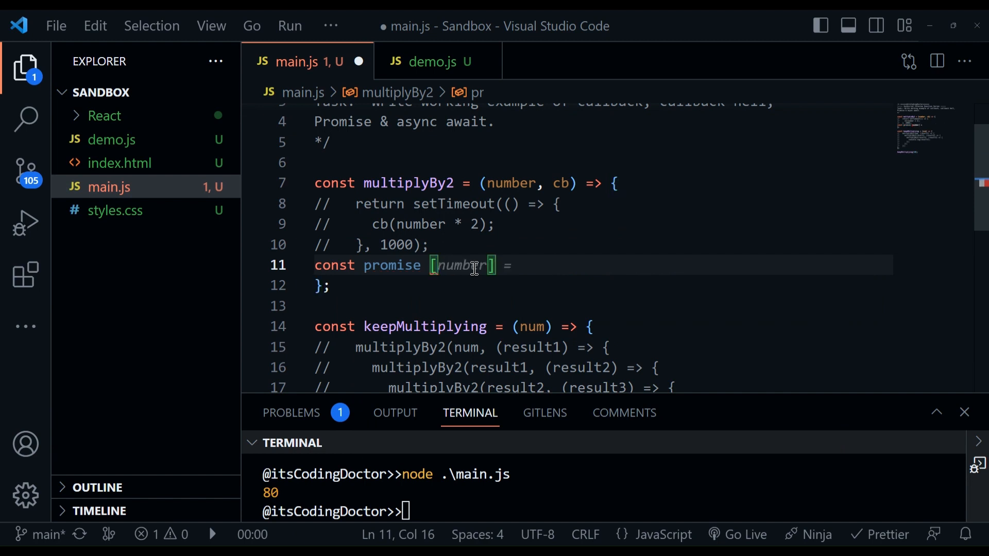
type("new Promise((resolve, reject) => {")
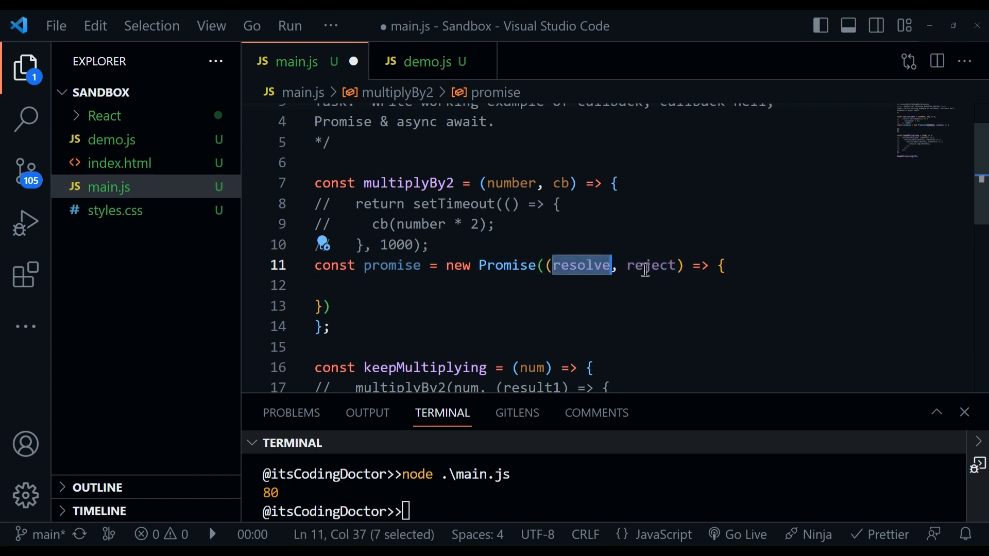
left_click(638, 286)
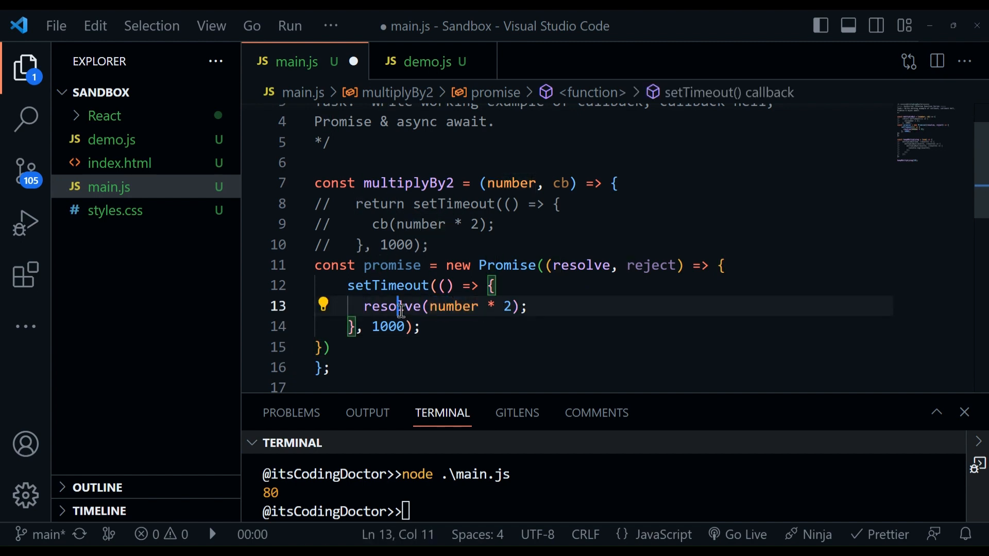
key("ctrl+s")
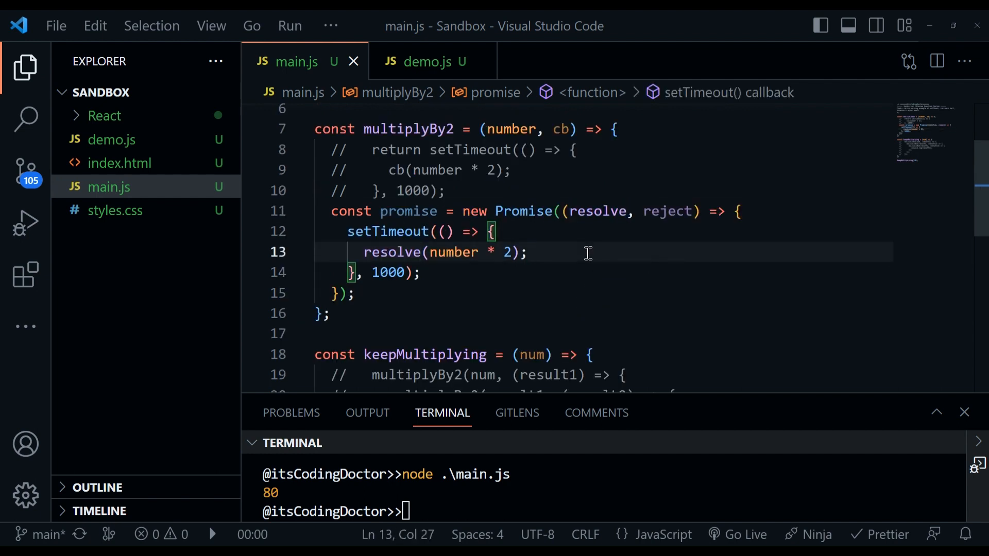
Step: Make multiplyBy2 return promise instead of the setTimeout
double_click(408, 231)
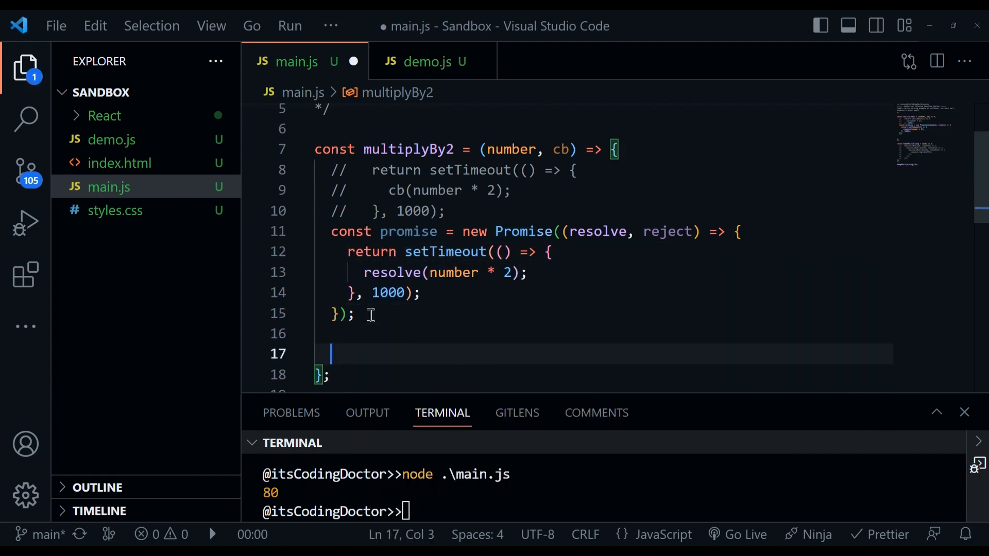
type("return promise;")
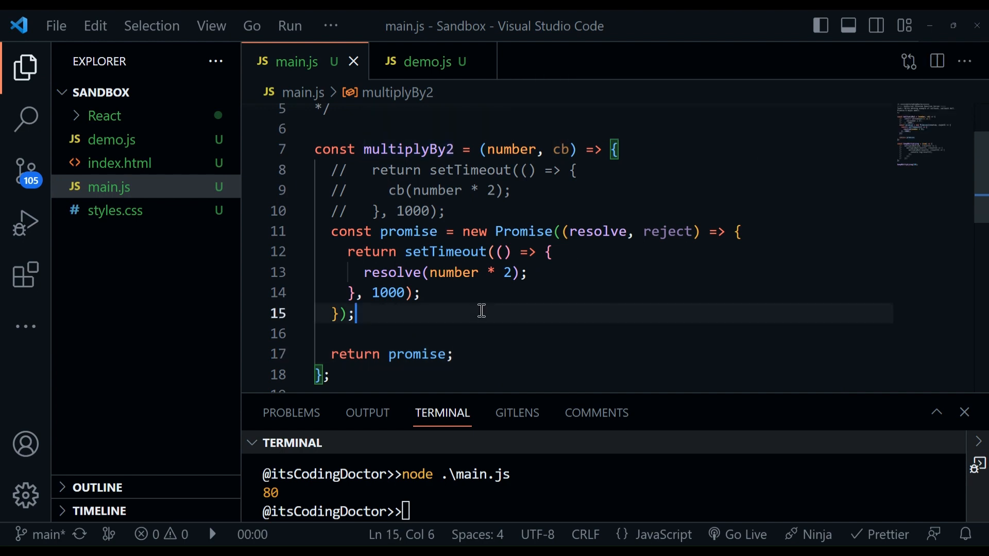
Step: Chain multiplyBy2(num).then((result1) => multiplyBy2(result1)) and save to put each .then on its own line
scroll("down", 3)
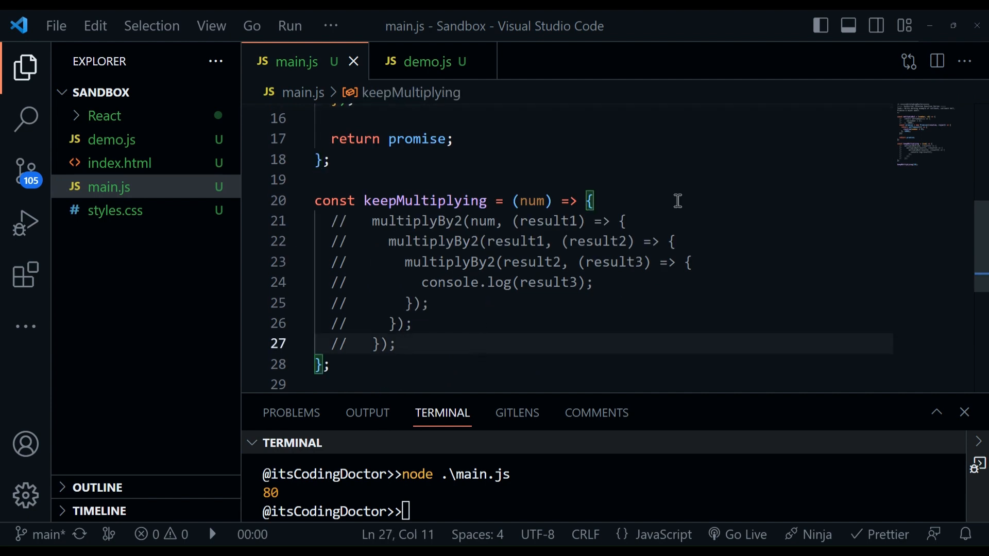
type("multiplyBy2(num, (result)")
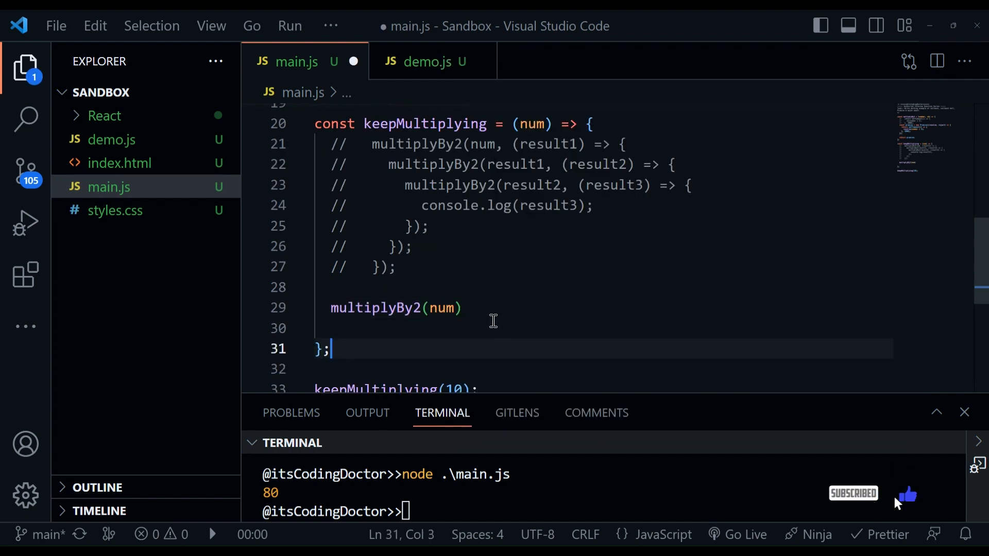
type(".then((result1) => {")
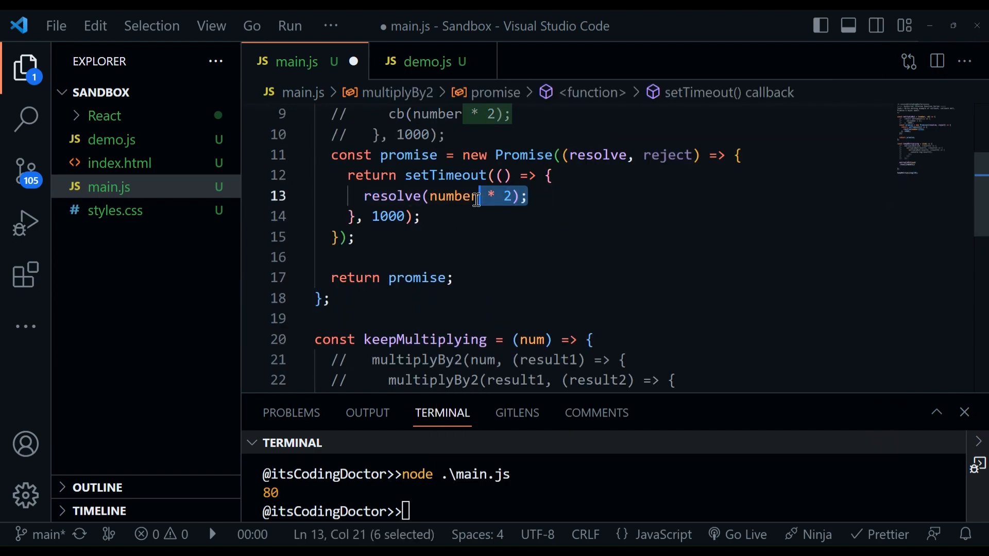
scroll("down", 3)
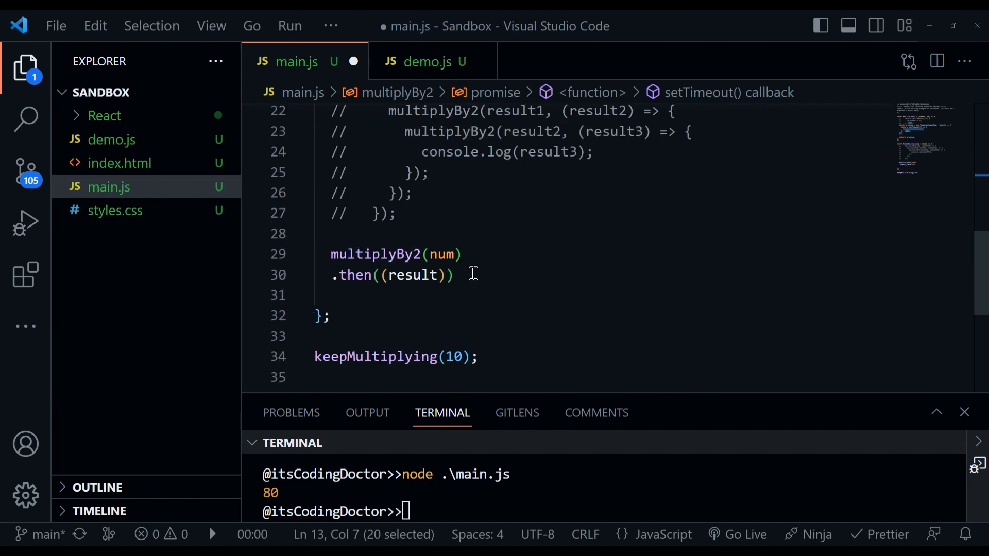
left_click(452, 274)
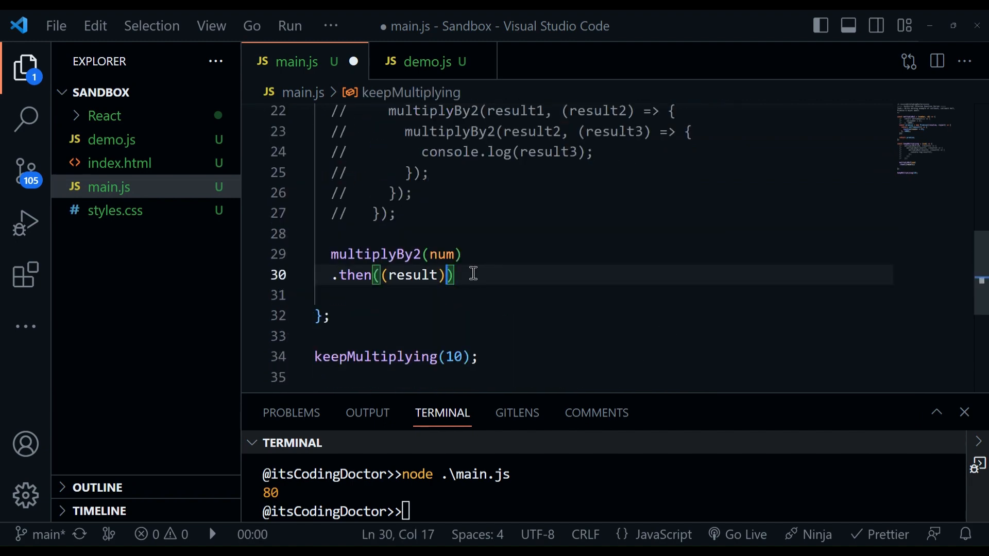
type("=> multiplyBy2(result2")
left_click(603, 253)
type(".then((result1) => multiplyBy2(result1)")
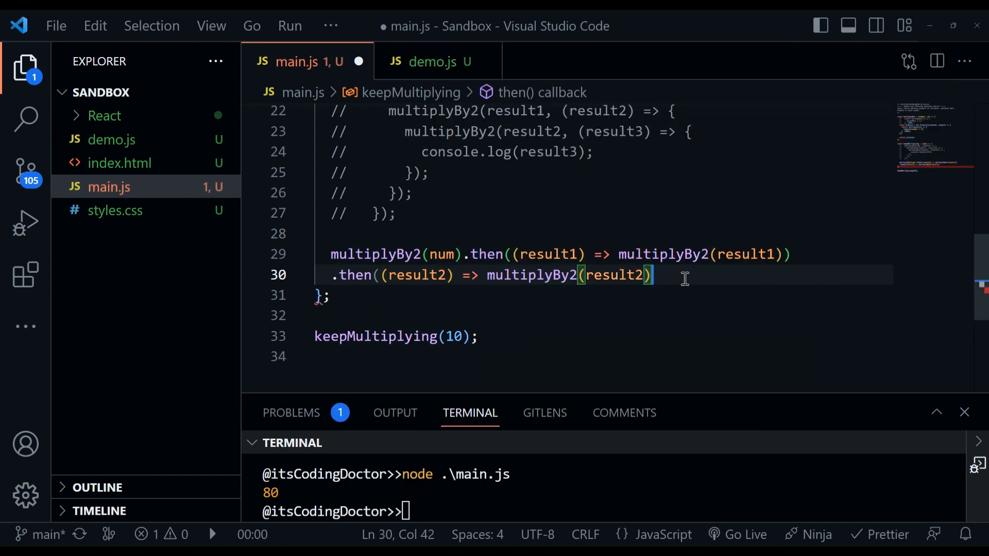
key("ctrl+s")
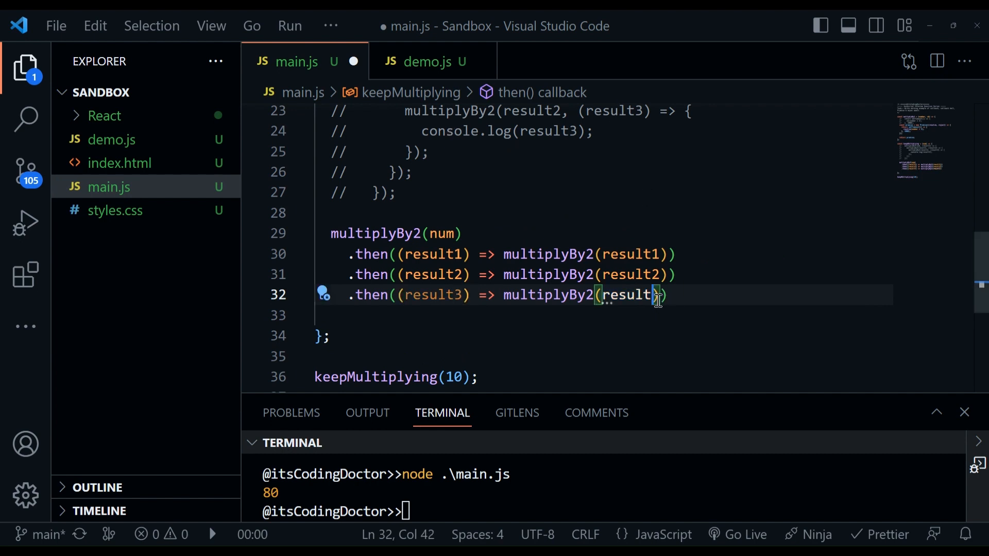
Step: Complete the chain through result3 and end with .then logging result4
type("3)")
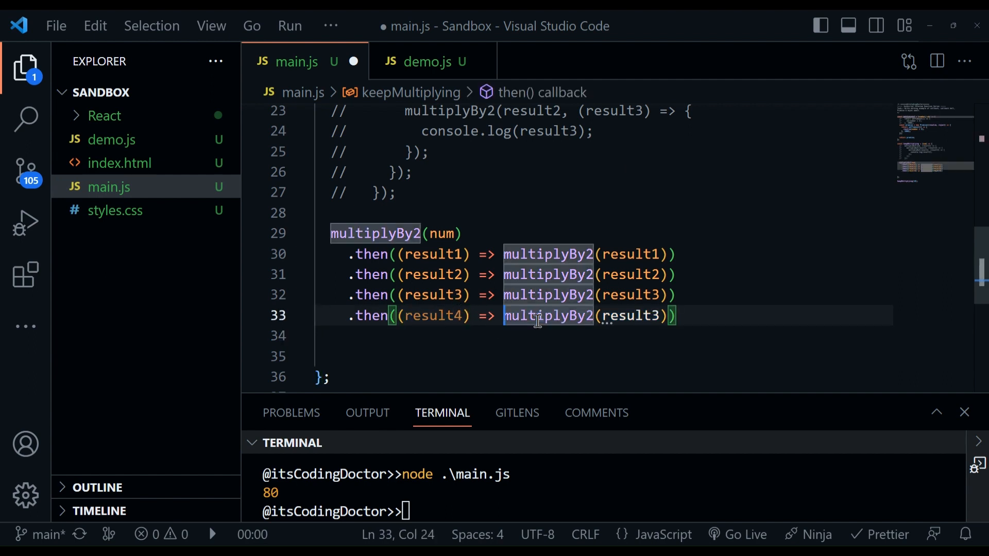
type("log")
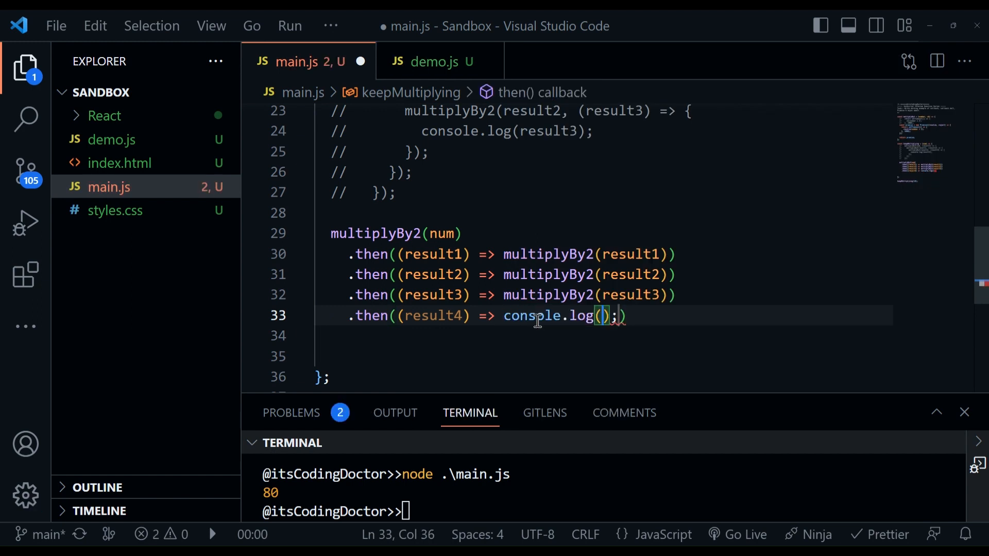
double_click(434, 315)
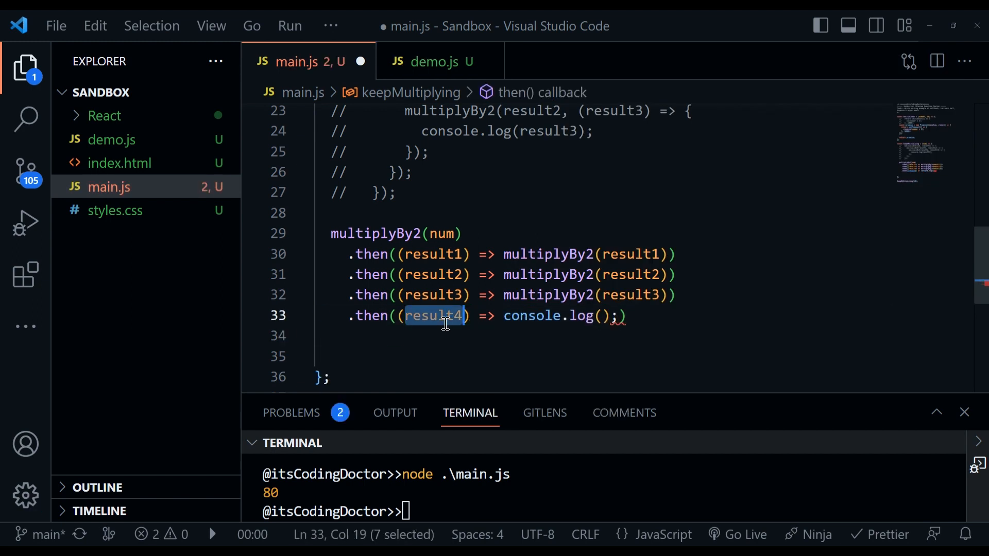
type("result4)")
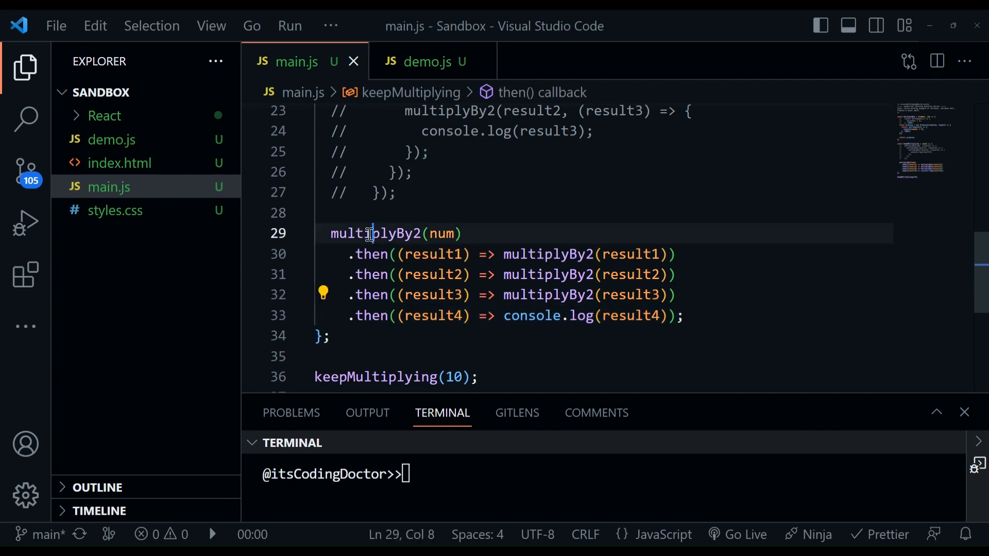
Step: Highlight multiplyBy2 uses and run node .\main.js in the terminal
double_click(549, 295)
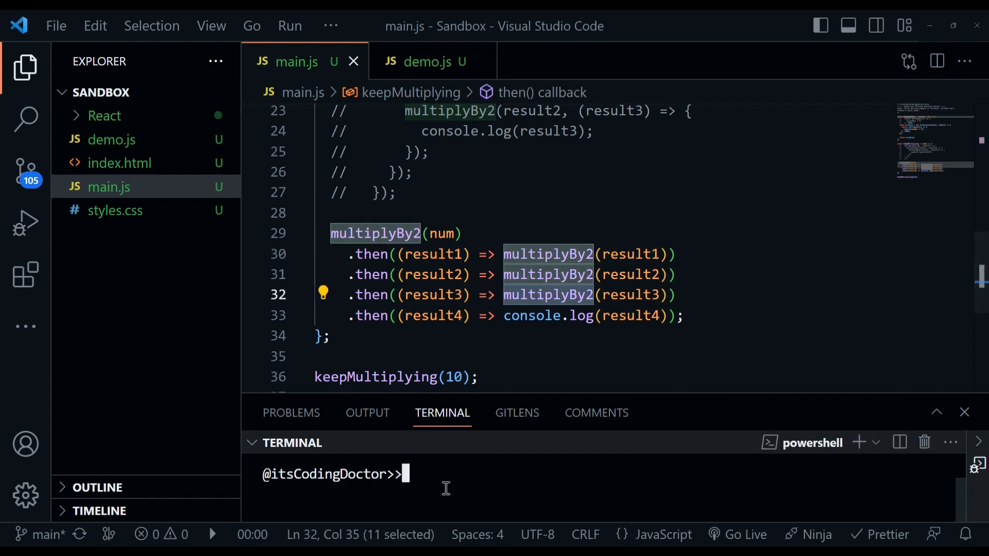
type("node .\\main.js")
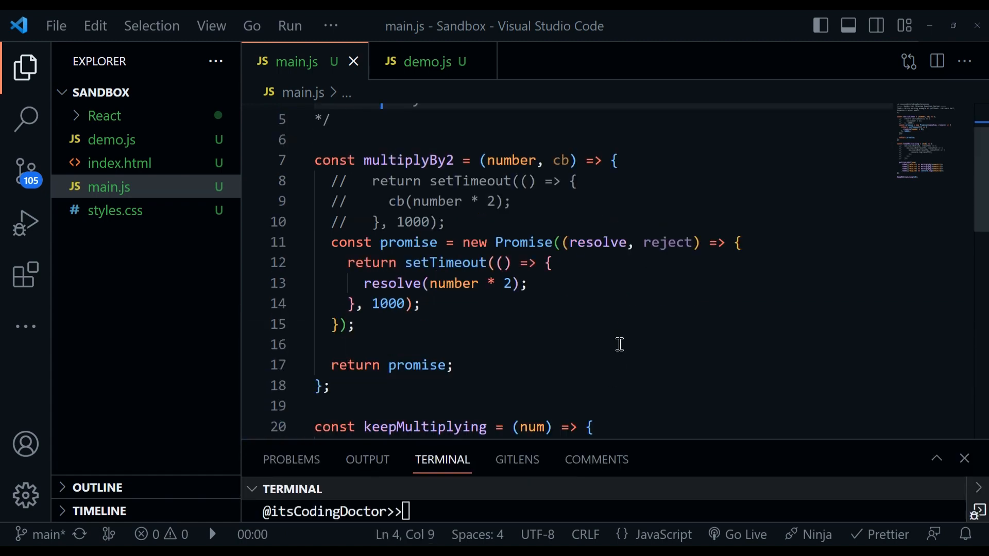
Step: Select the .then chain lines 29–33 and toggle them to comments with Ctrl+/
scroll("down", 3)
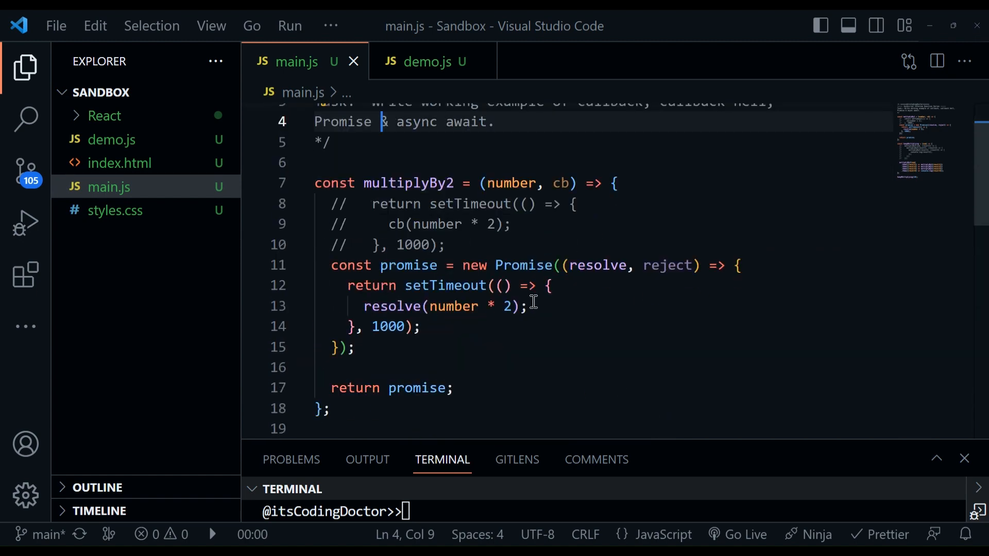
left_click_drag(350, 286, 356, 347)
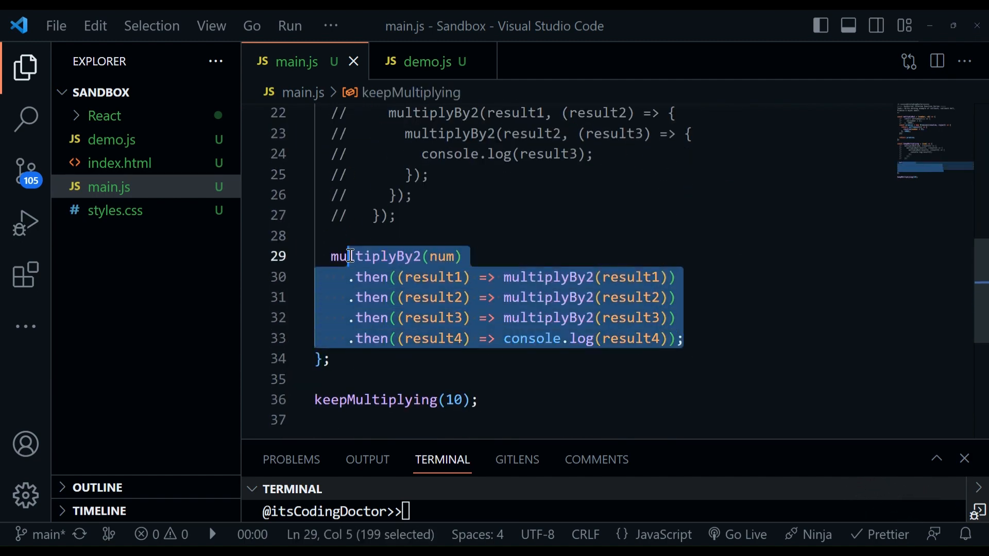
key("ctrl+/")
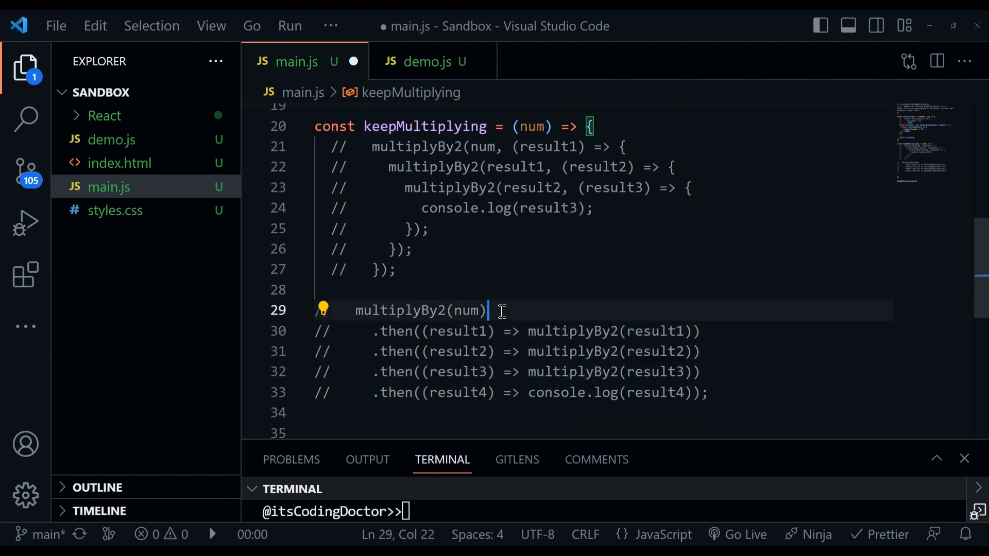
double_click(395, 330)
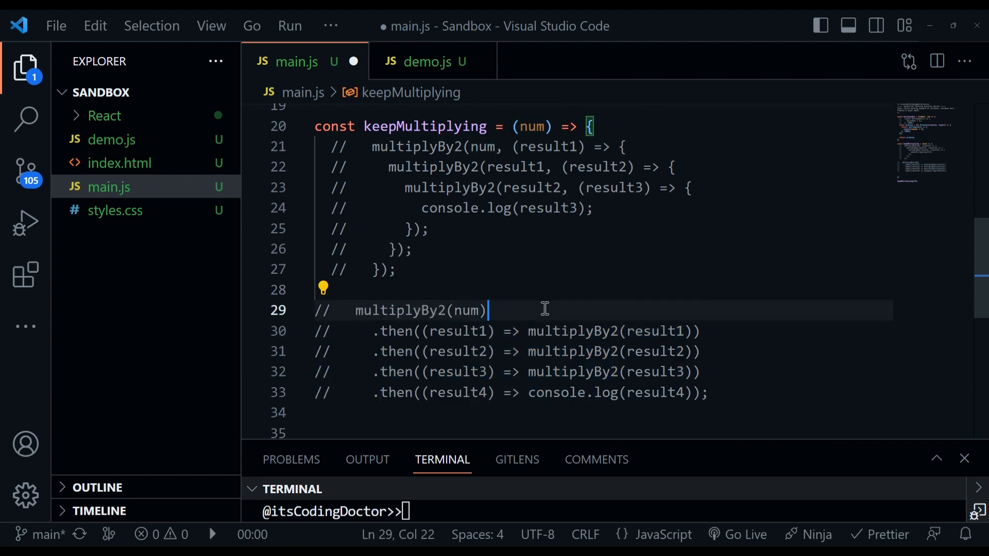
Step: Write const result1 = await multiplyBy2(num) through resul4 = await multiplyBy2(result3)
scroll("down", 3)
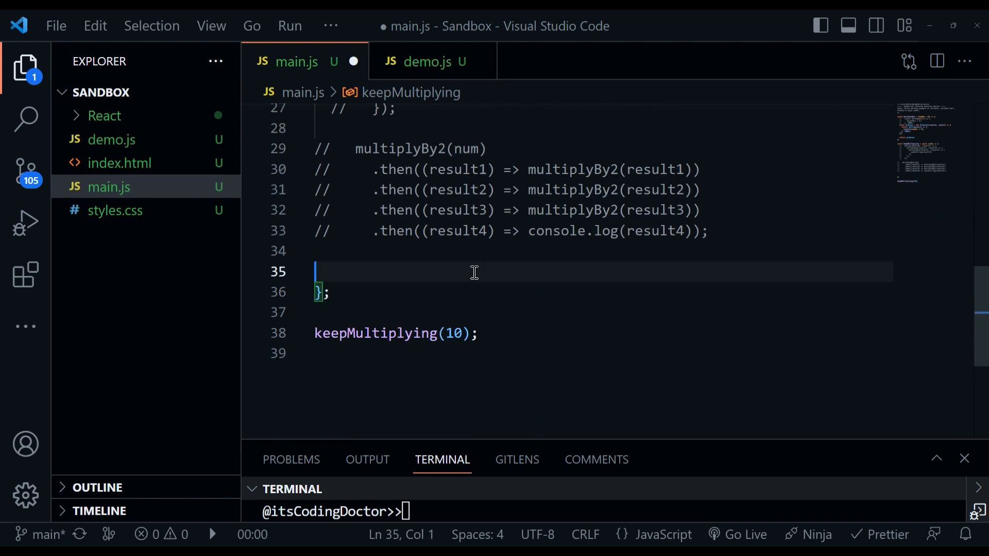
type("const res")
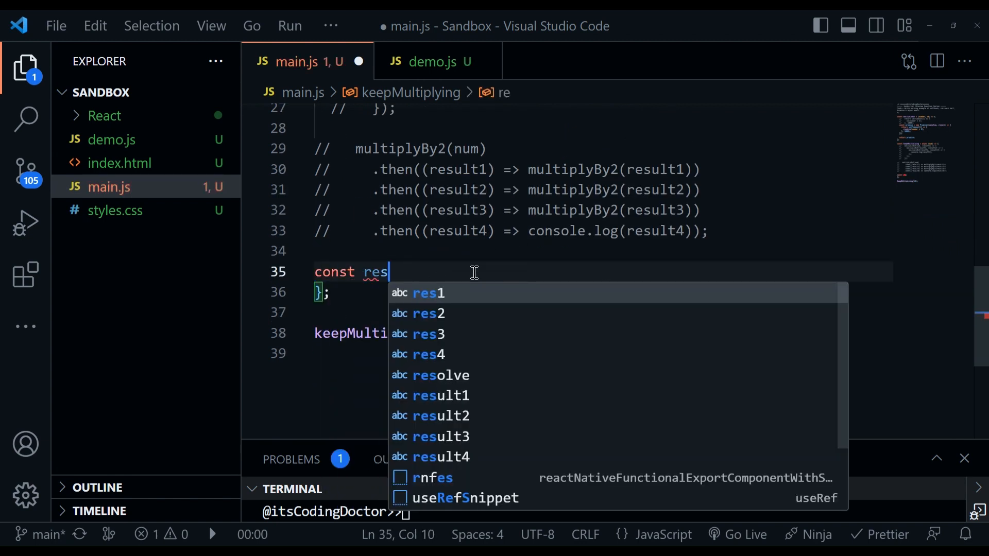
type("ult = multiply")
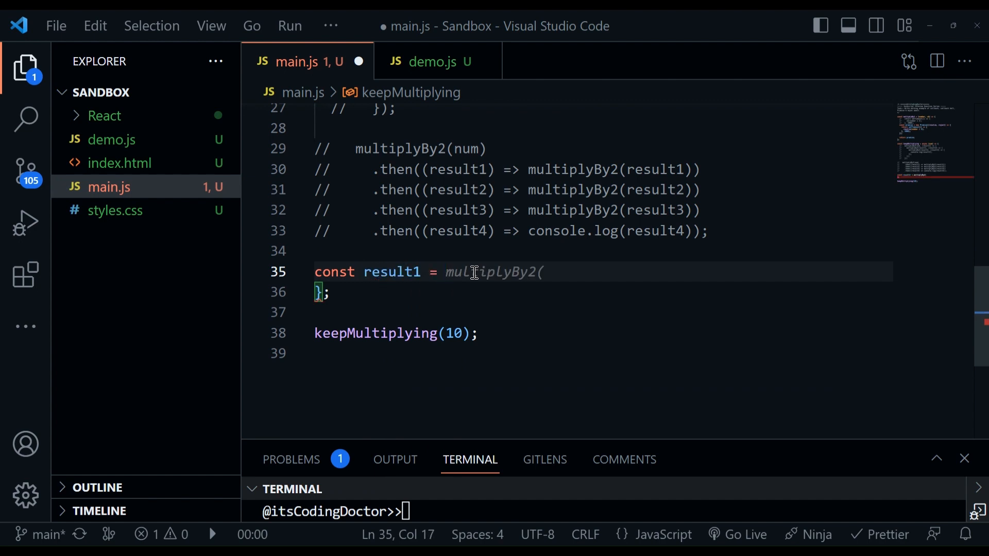
type("num, (result2) => {}")
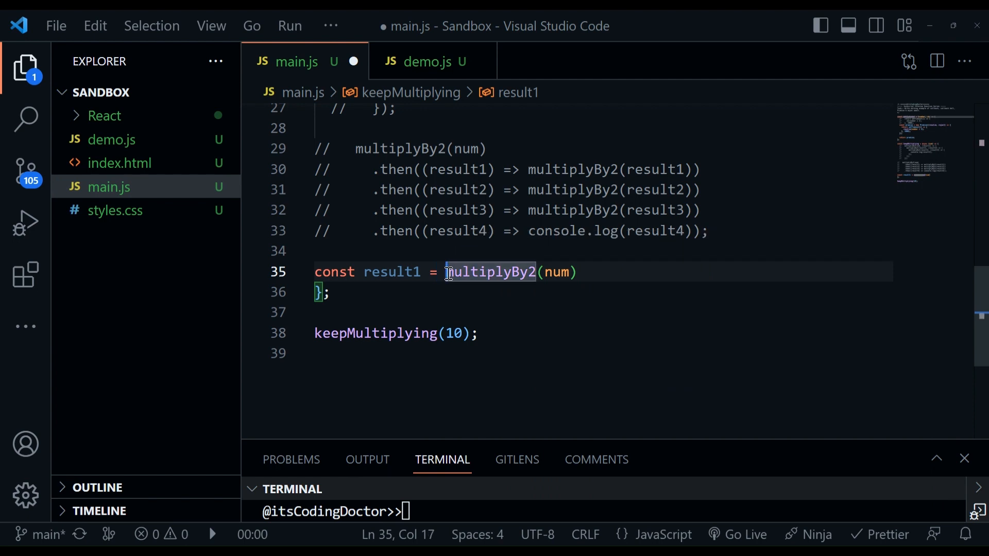
type("await")
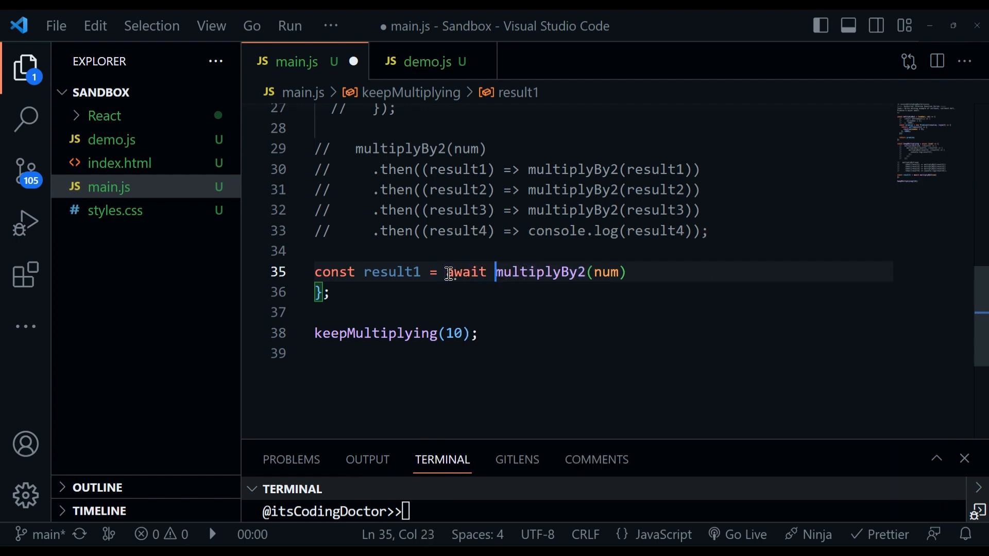
type("v")
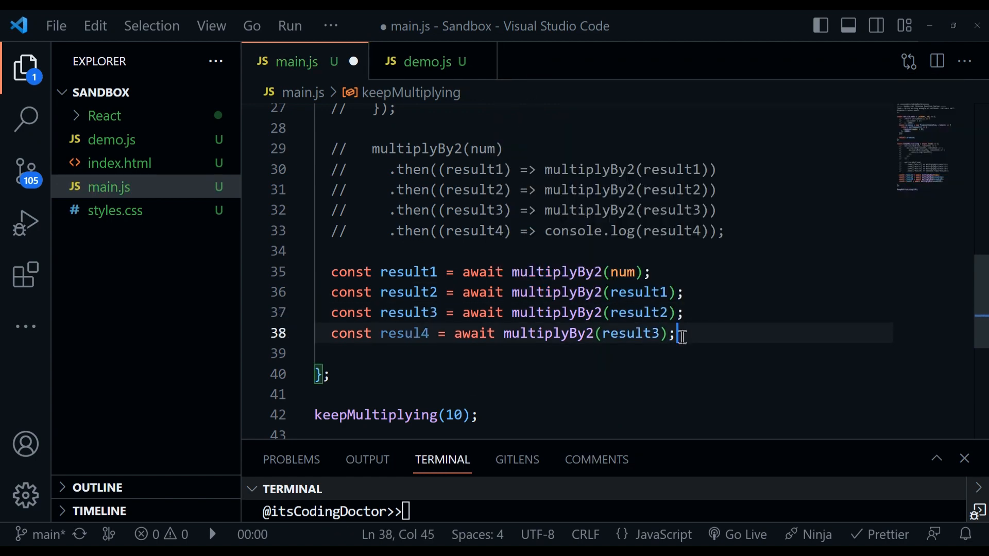
Step: Log the final value with console.log(resul4)
type("console.log();")
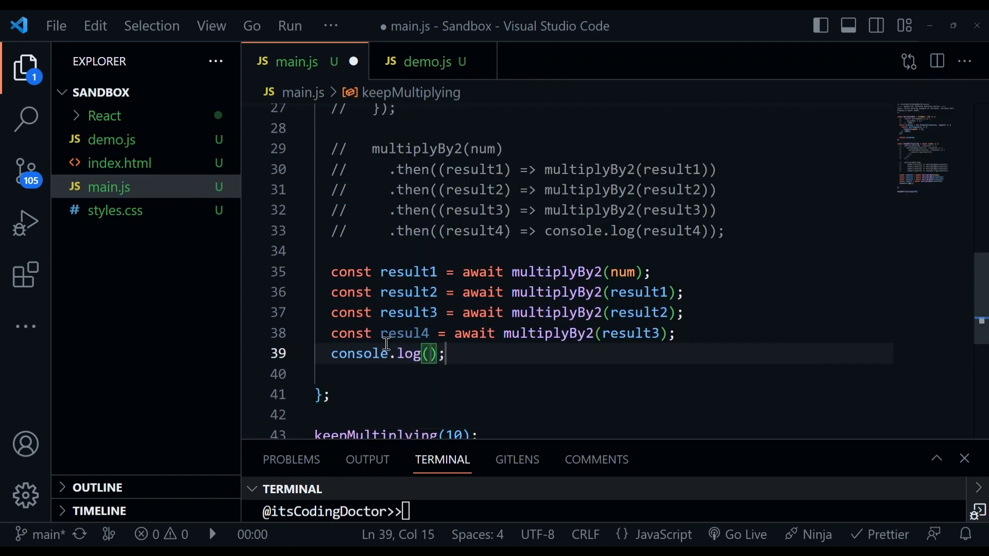
type("resul4")
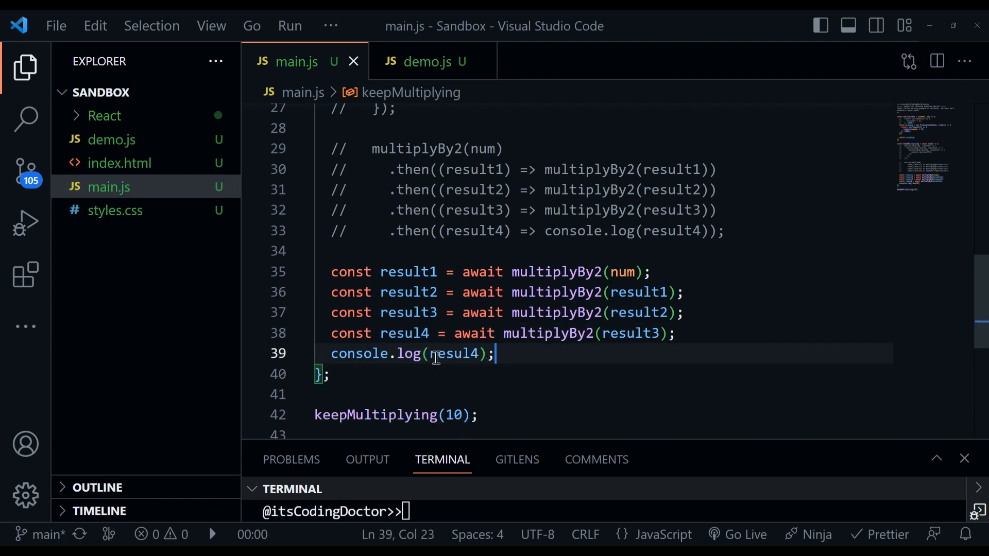
left_click(331, 372)
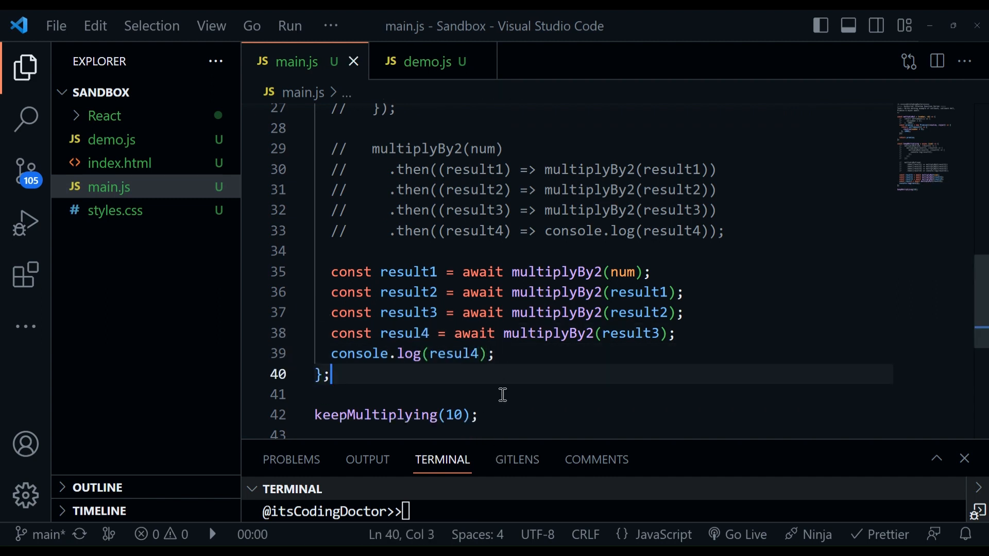